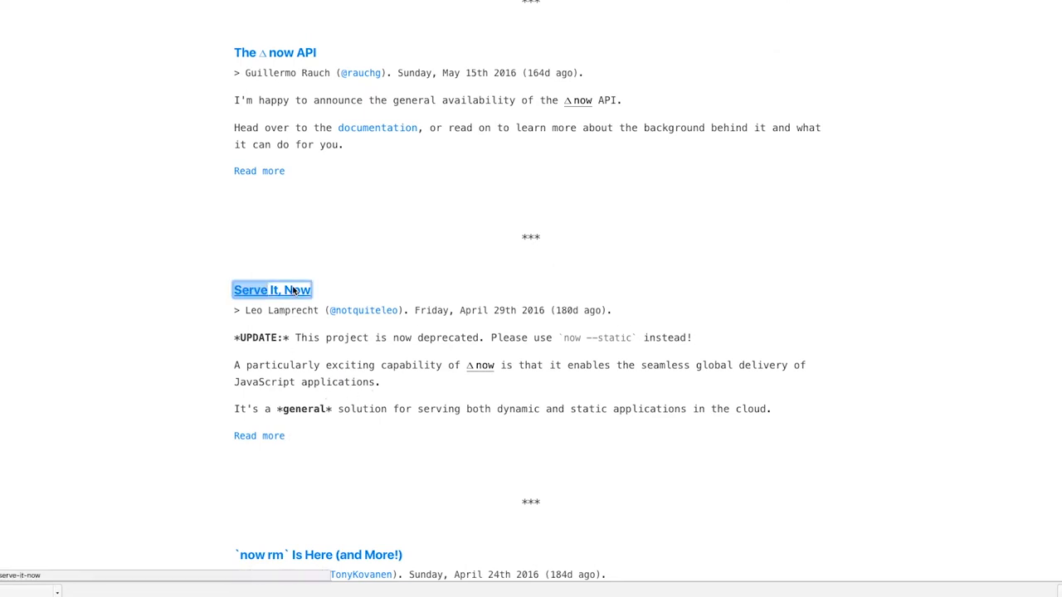
Open the Next.js announcement post from the ZEIT blog listing.
left_click(272, 290)
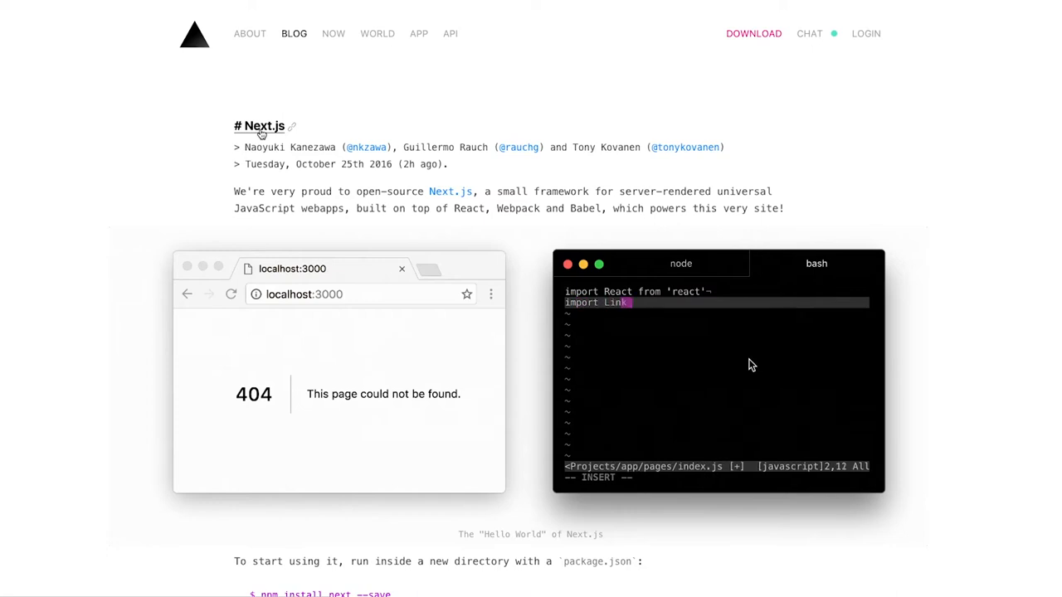
Let the demo write pages/index.js with a 'welcome!' h1 and a Link to /about.
type("from 'next/link'")
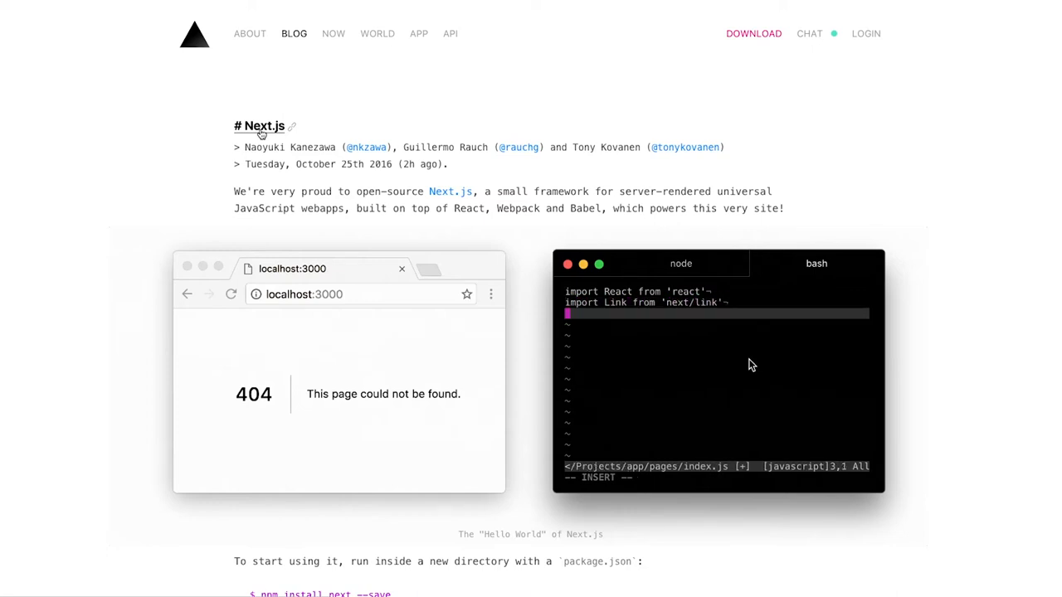
type("export default () =>")
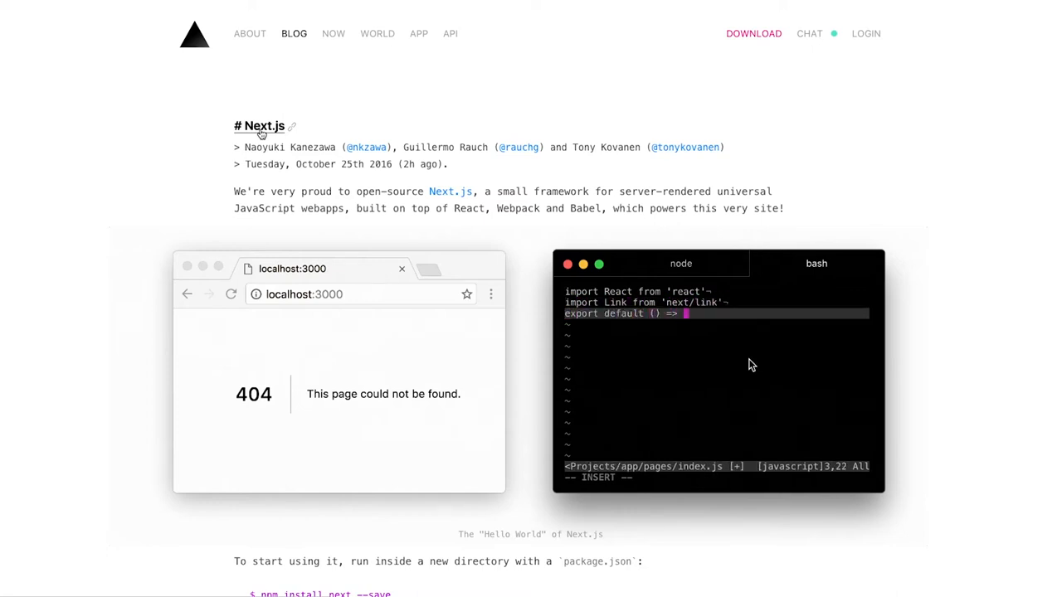
type("(<div>")
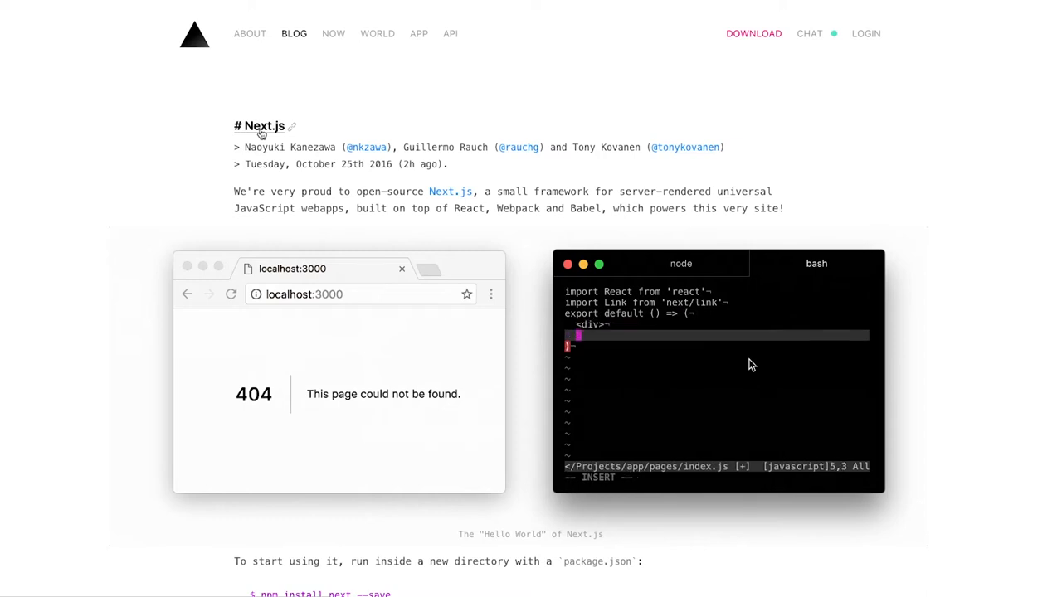
type("<h1>welcome!")
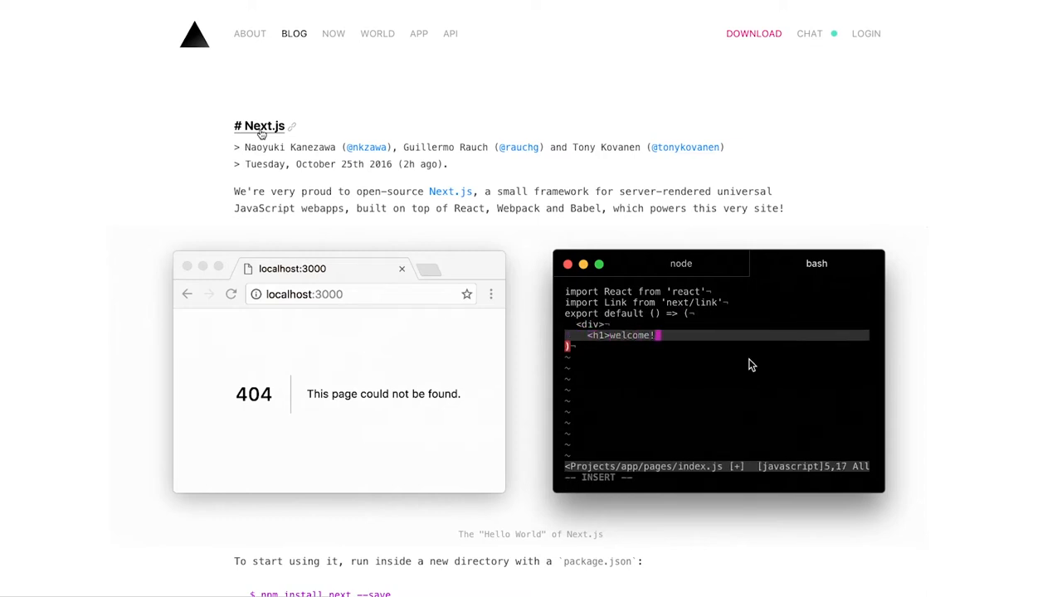
type("</h1>")
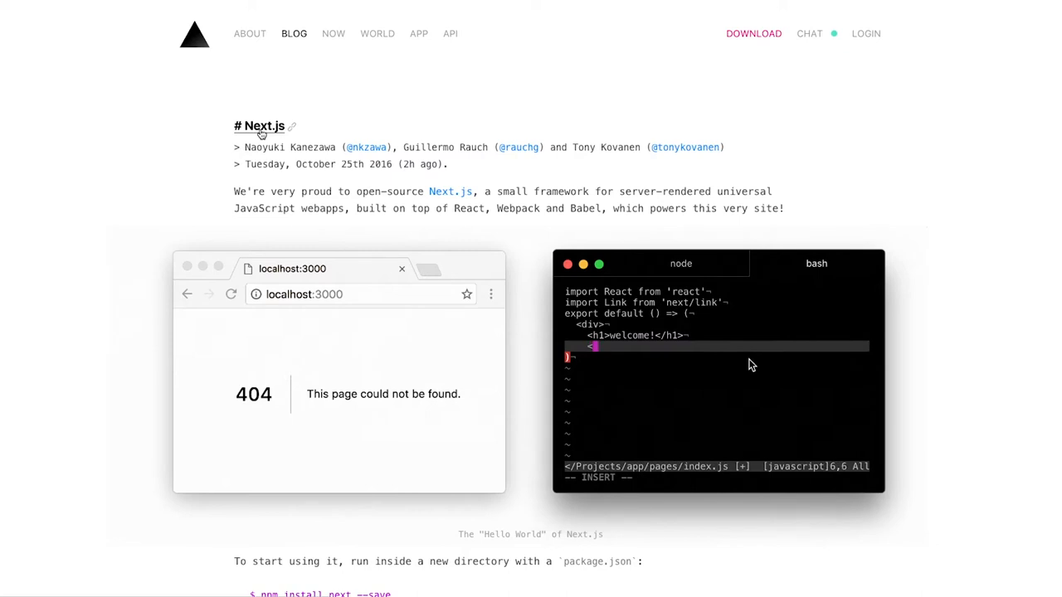
type("<Link href=\"/about\">")
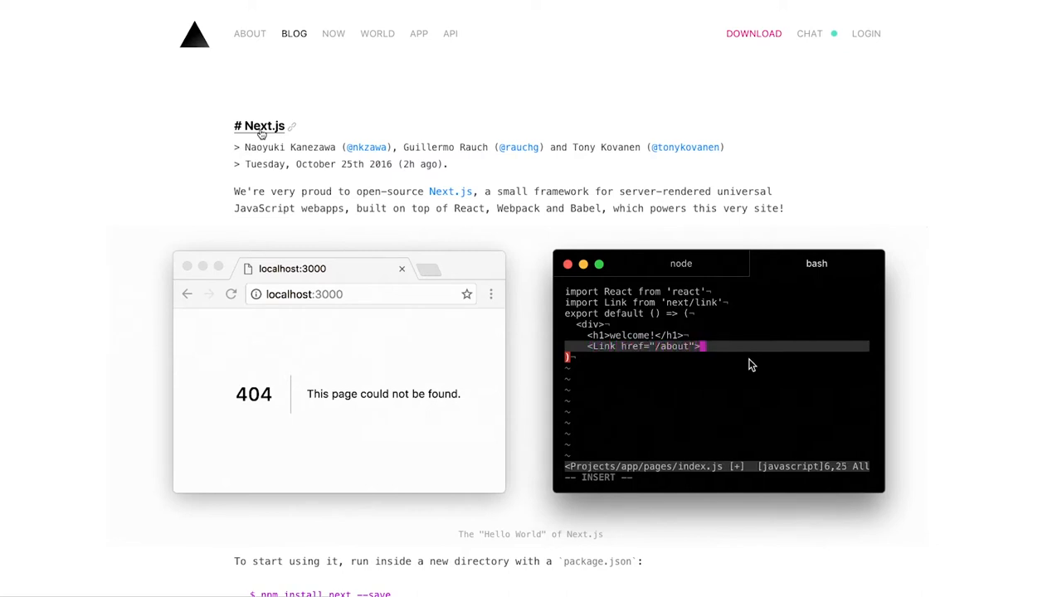
type("about us</Link>")
type("vi pages/about.j")
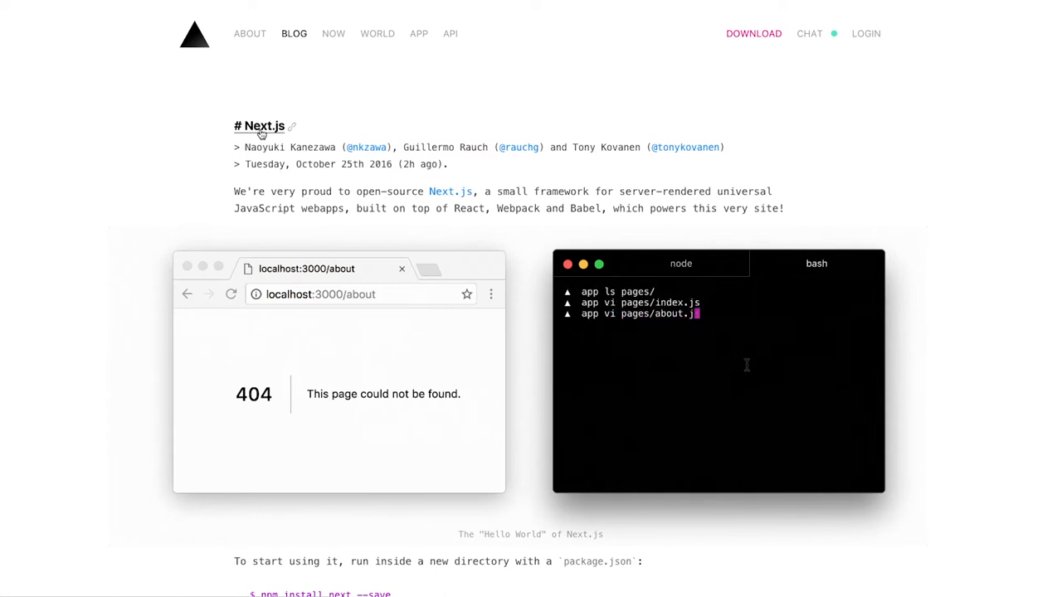
Let the demo write pages/about.js as a React component with getInitialProps rendering 'hi from' server or client.
type("import React from")
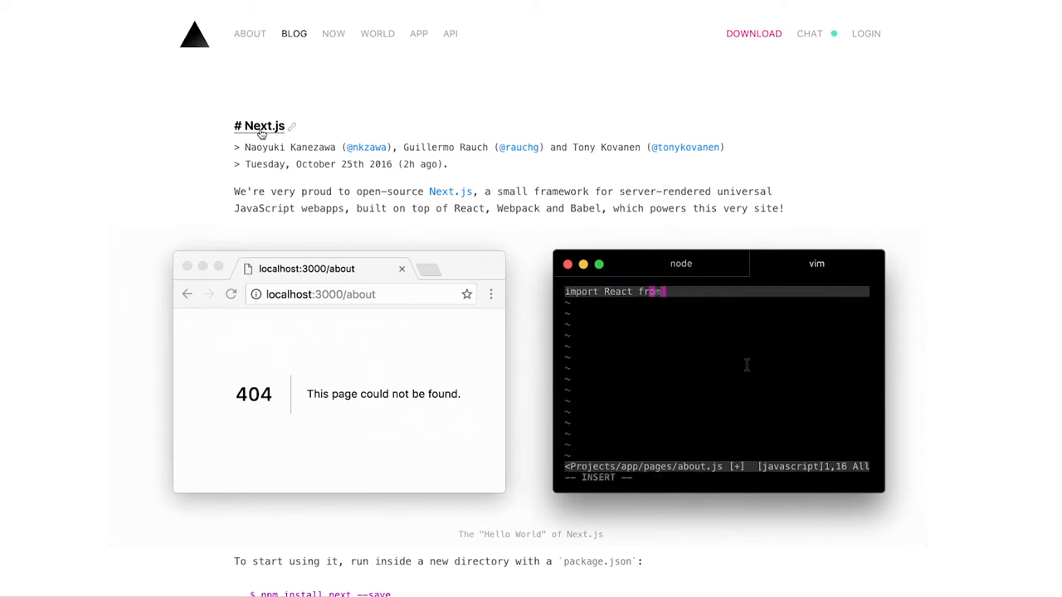
type("export default l")
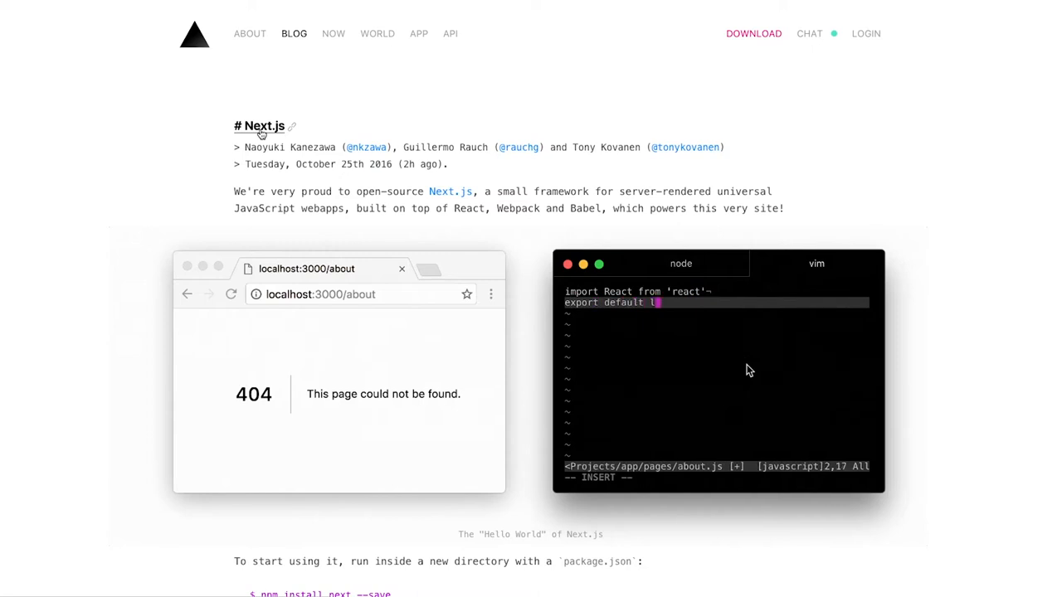
type("class extends React.Component {")
type("static")
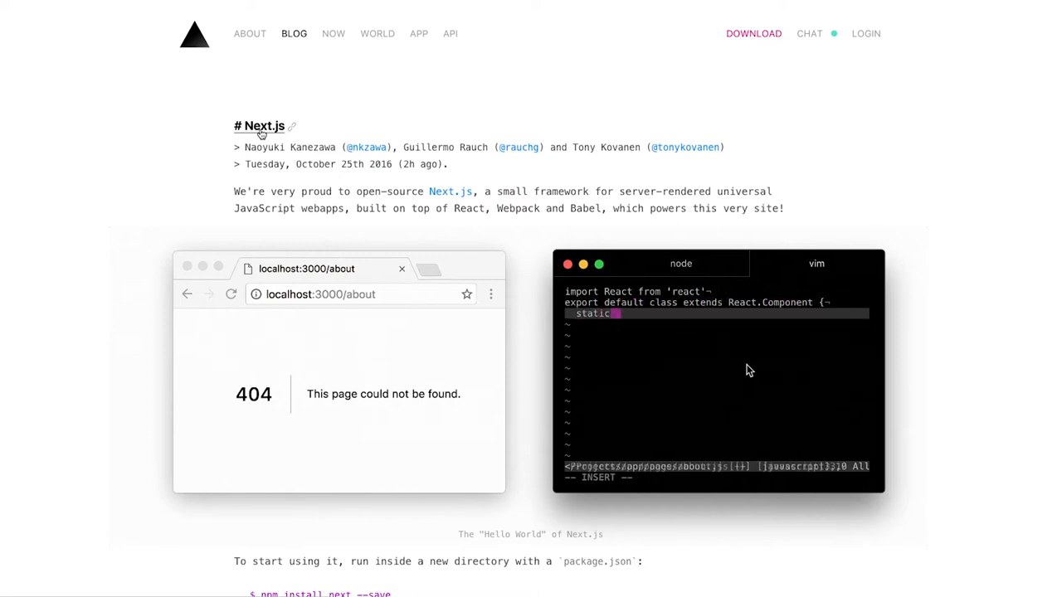
type("getInitialProps ({ req }) {")
type("server: req ? true : ")
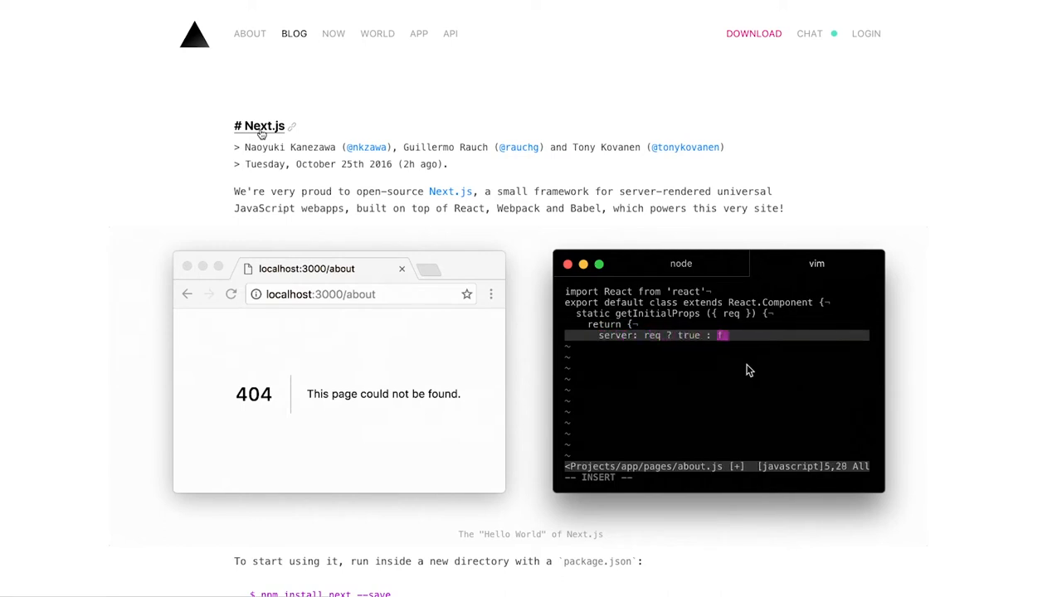
type("false")
type("return <div>")
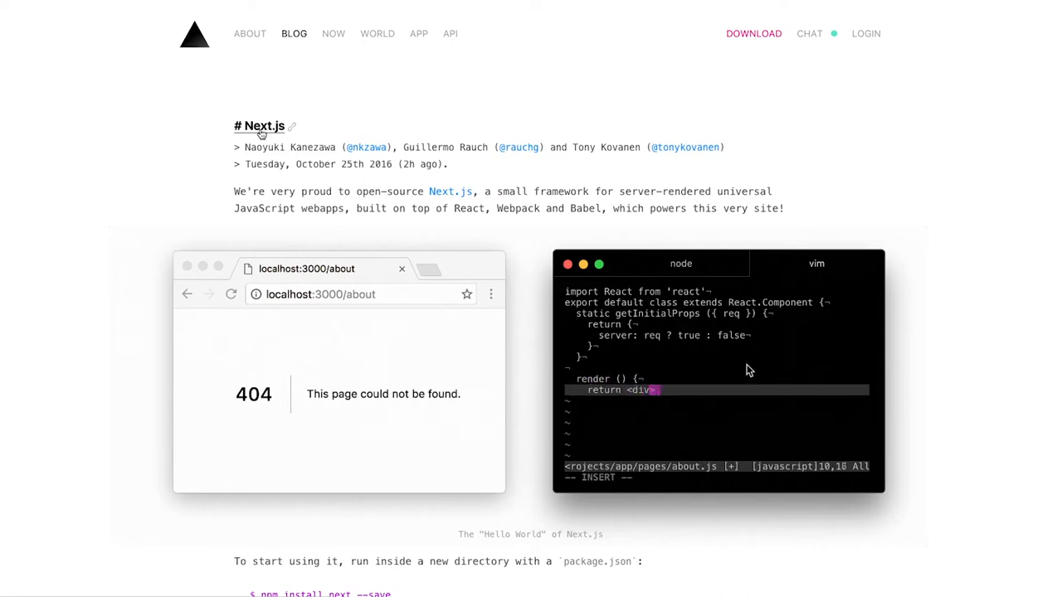
type("hi from { this.pr")
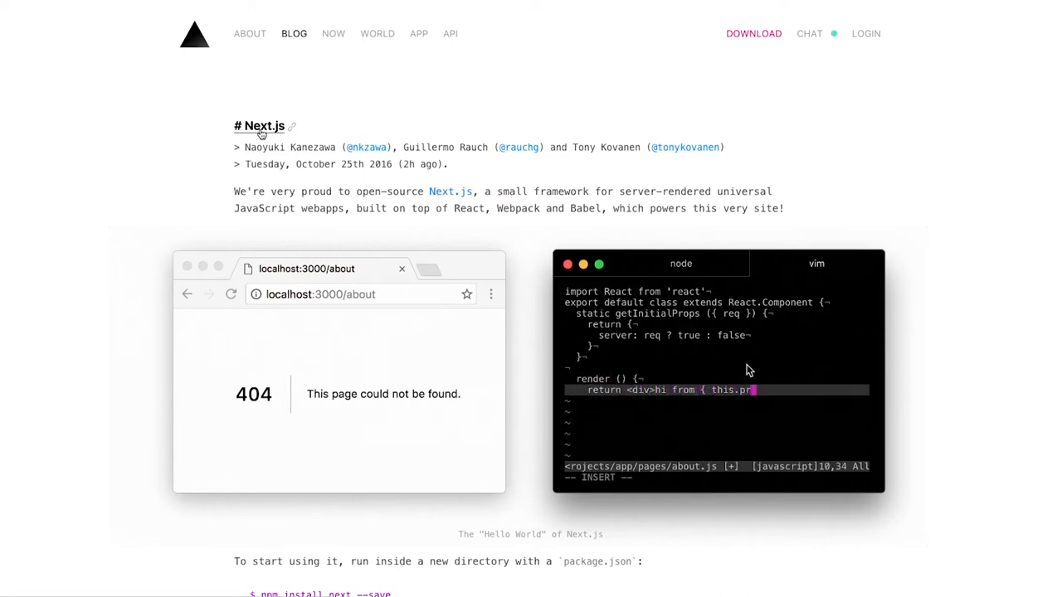
type("ops.server ?")
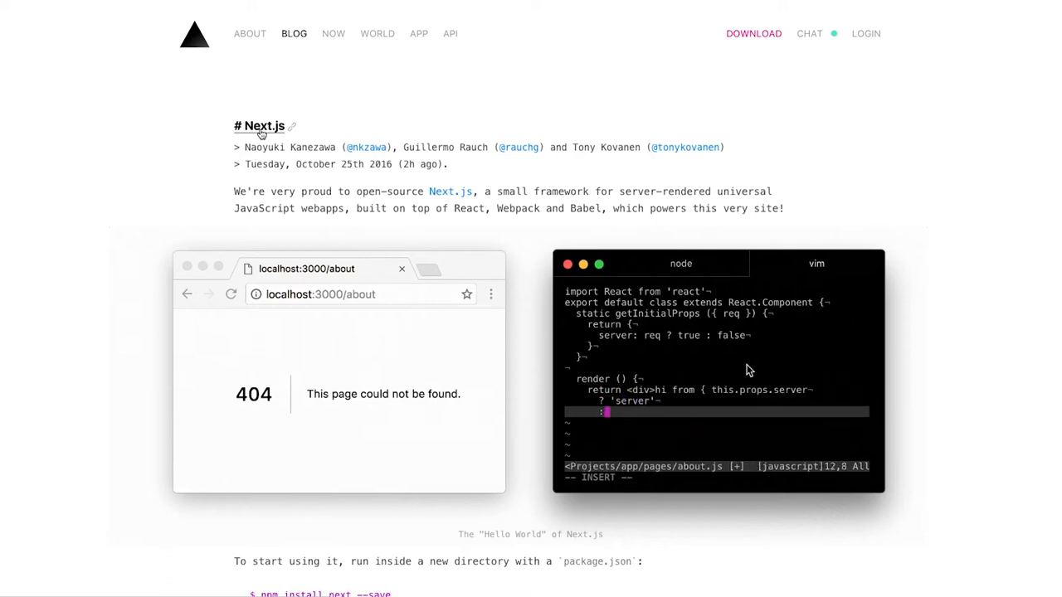
type("'client'")
type("}</div>")
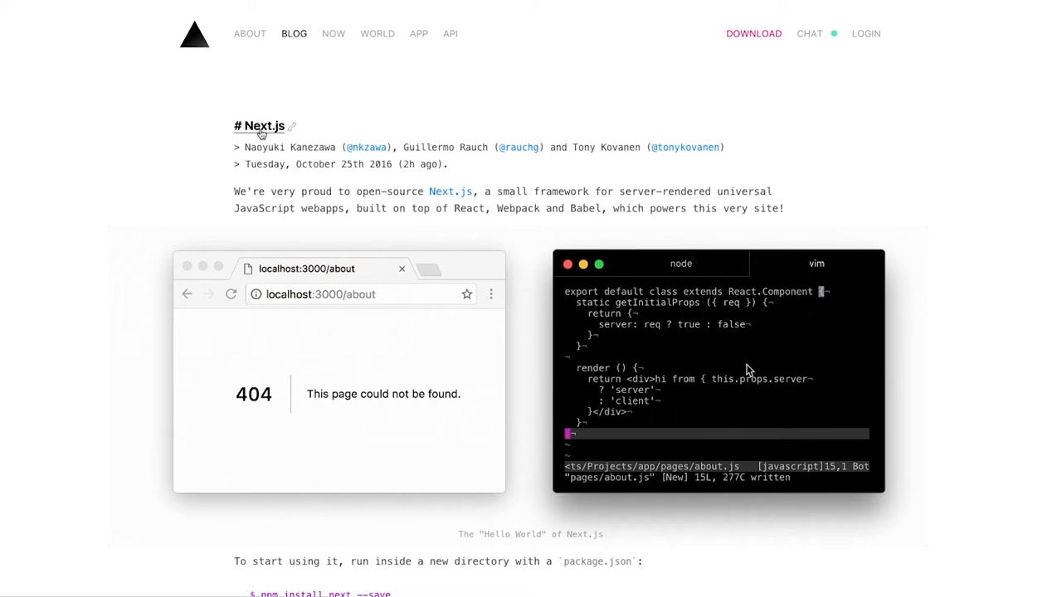
Follow the demo browser loading /about showing 'hi from client' and returning to the welcome page.
left_click(231, 294)
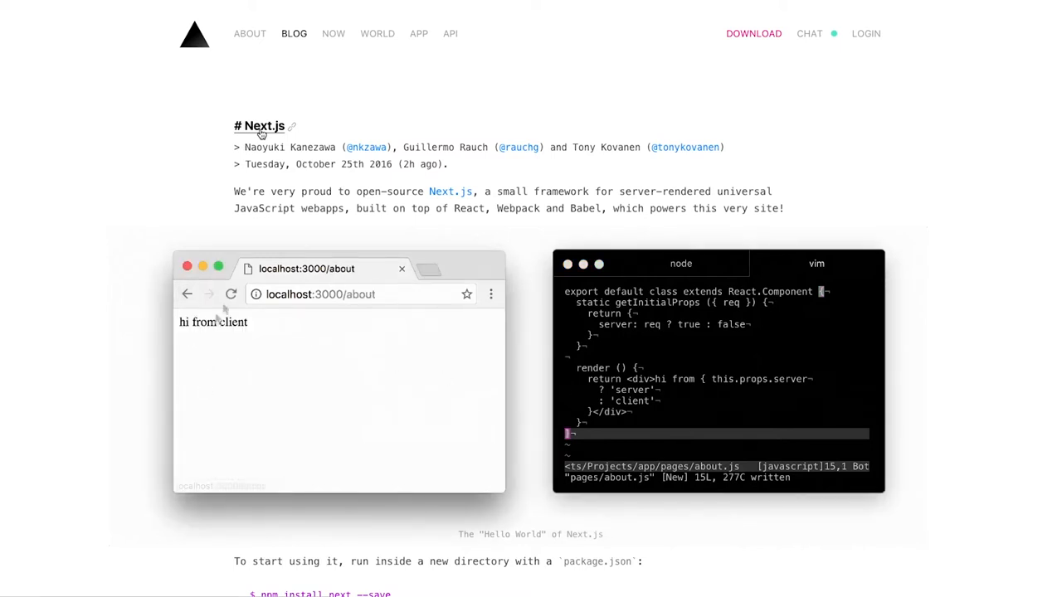
left_click(187, 293)
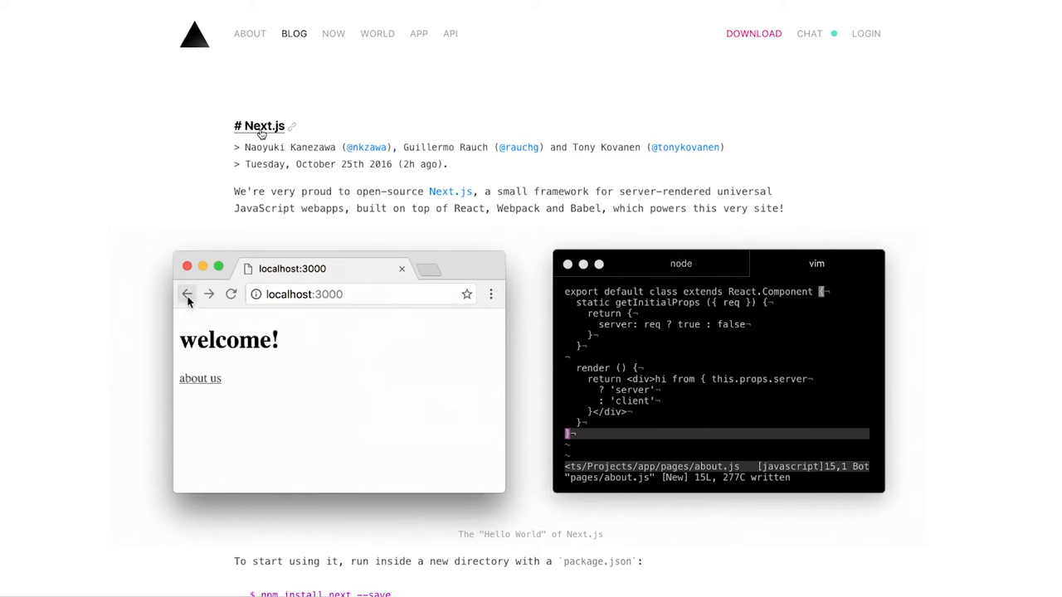
left_click(200, 378)
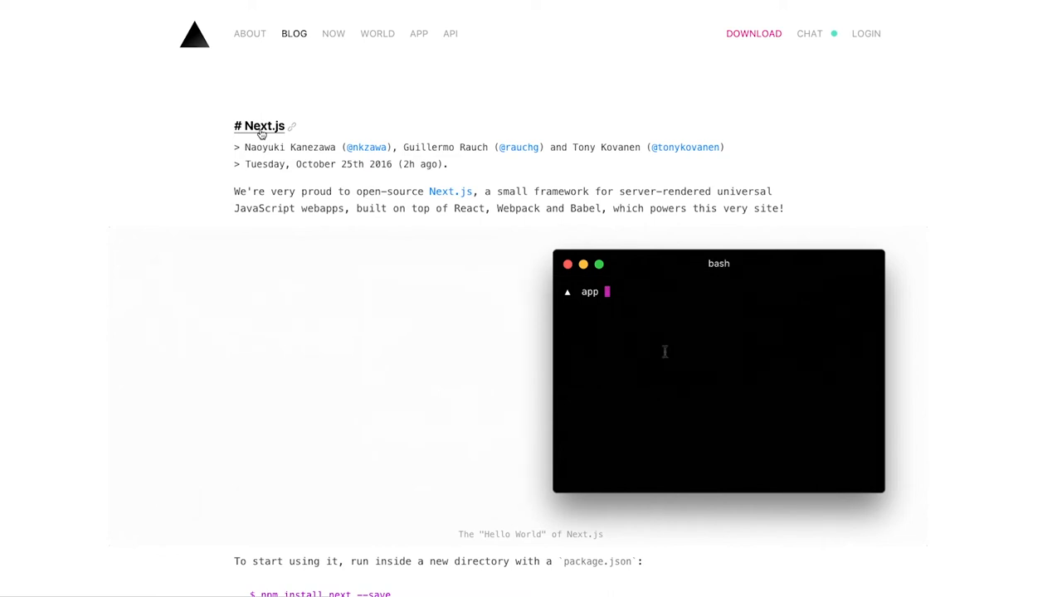
Scroll past the package.json setup steps to the six principles list and Background heading.
type("cat package.json")
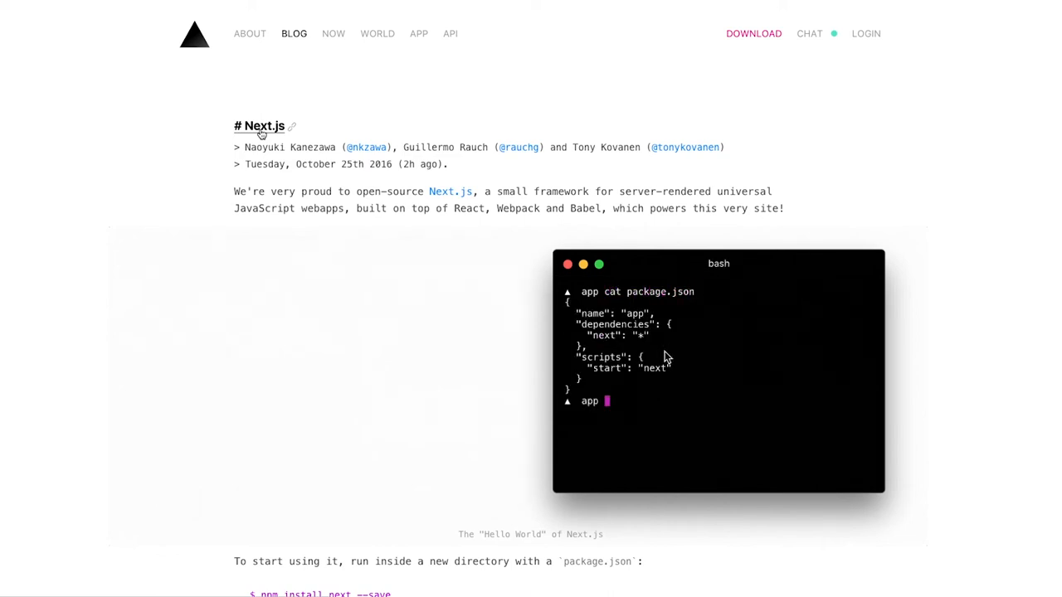
scroll("down", 3)
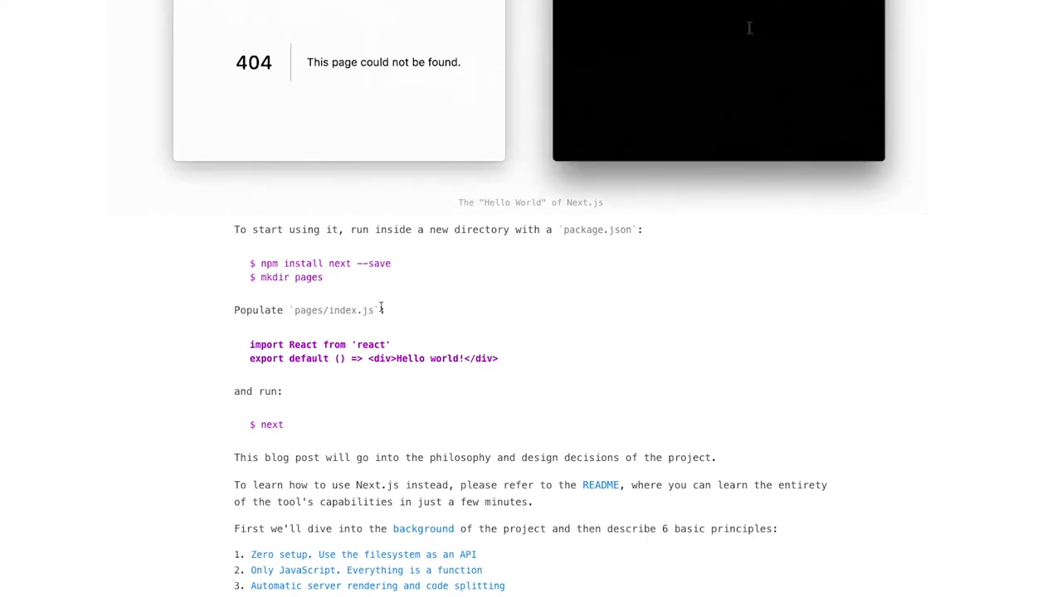
scroll("down", 3)
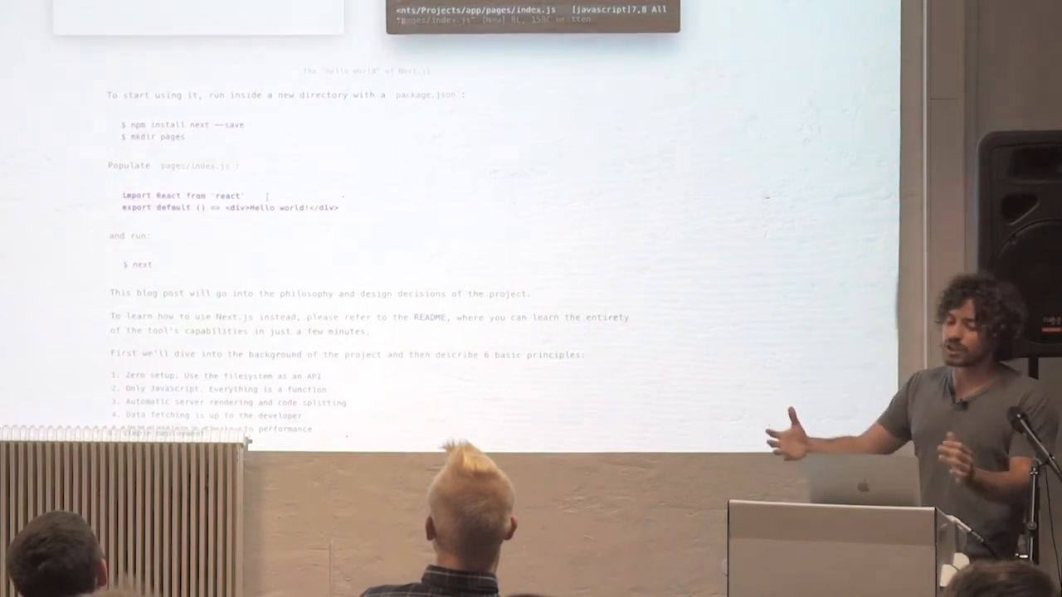
scroll("down", 3)
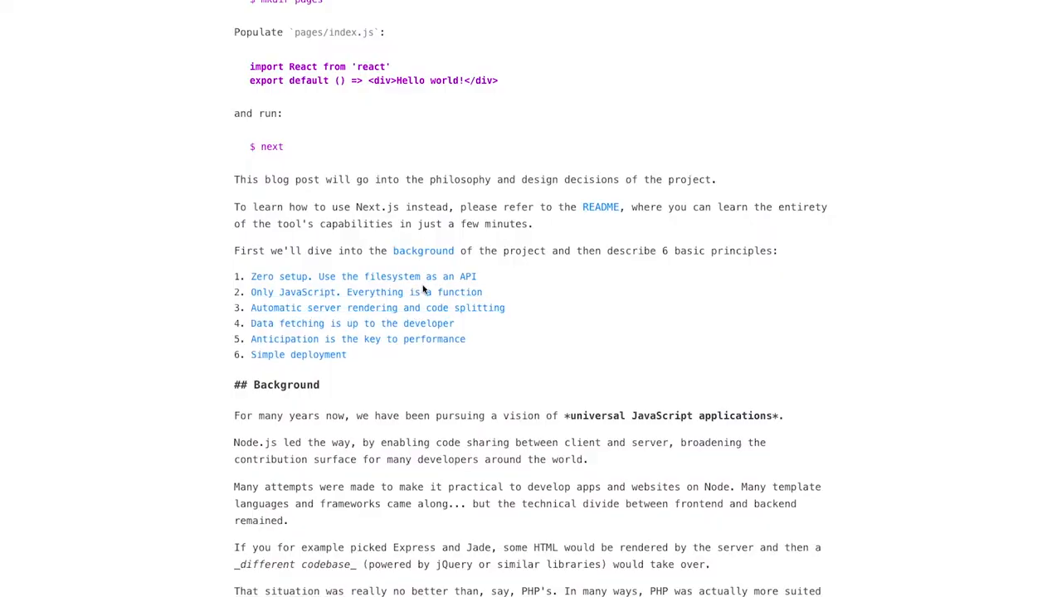
Scroll to the zero-setup routing examples for pages/index.js and pages/about.js.
scroll("down", 3)
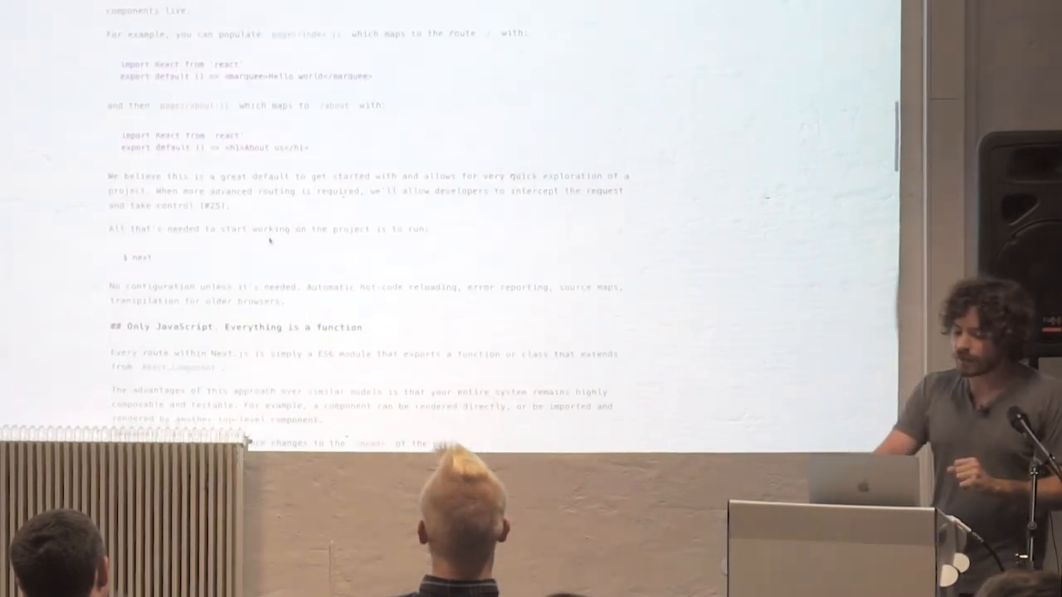
scroll("down", 3)
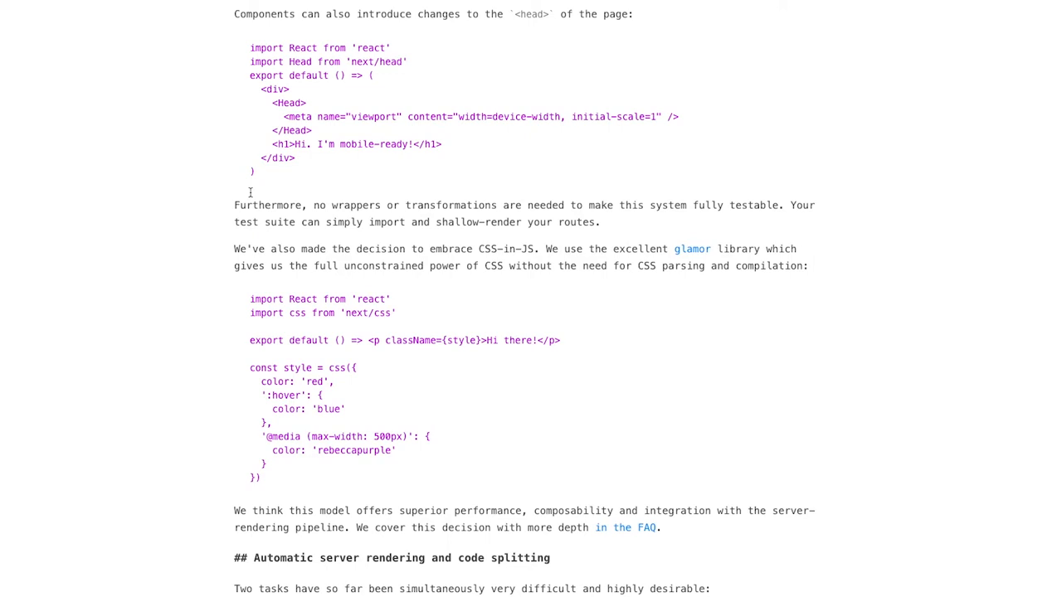
Drag-select text near the top of the Next.js post above the Hello World demo.
left_click_drag(283, 116, 313, 130)
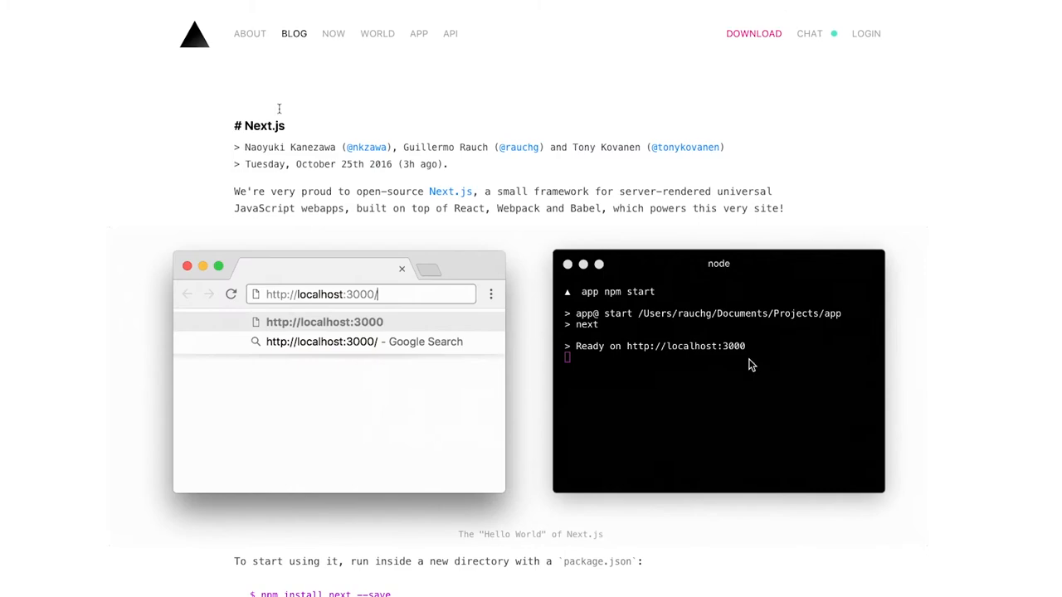
Visit the Now, Hyper Plan, About and Blog pages, then return to the Next.js post's Zero setup section.
left_click(332, 33)
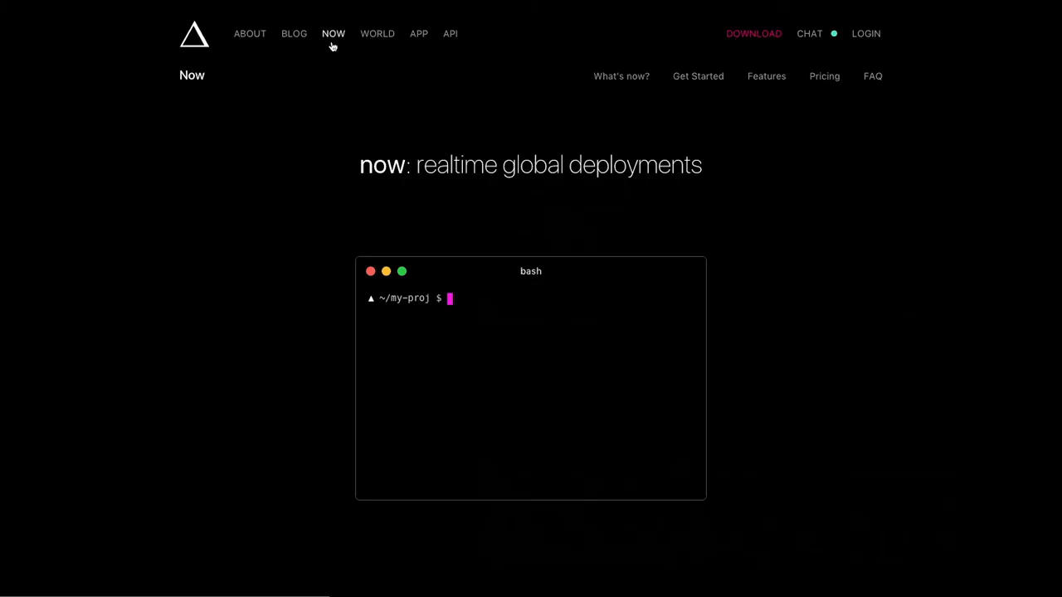
type("ls")
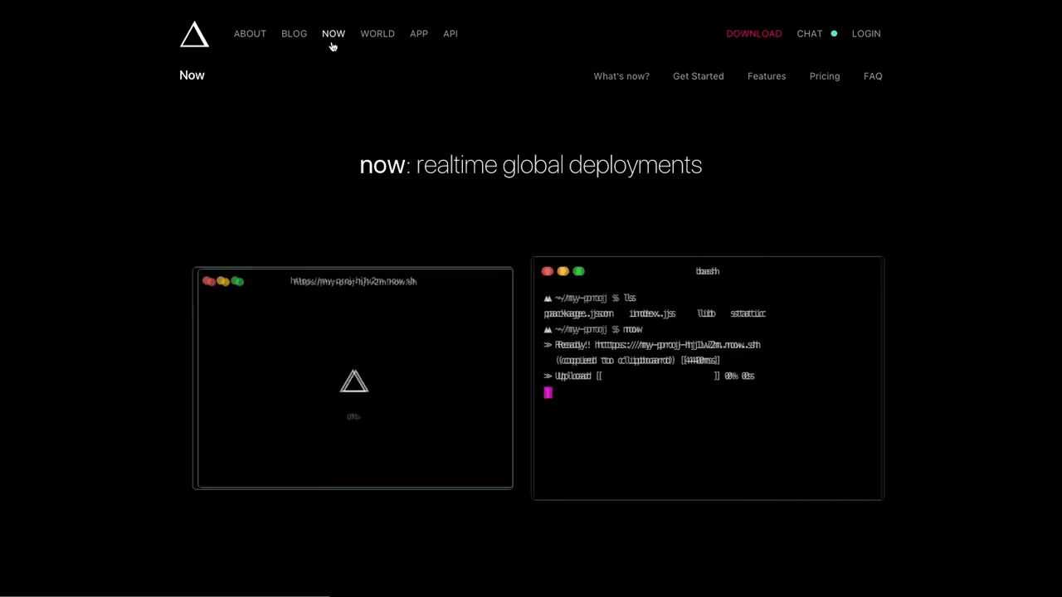
left_click(294, 33)
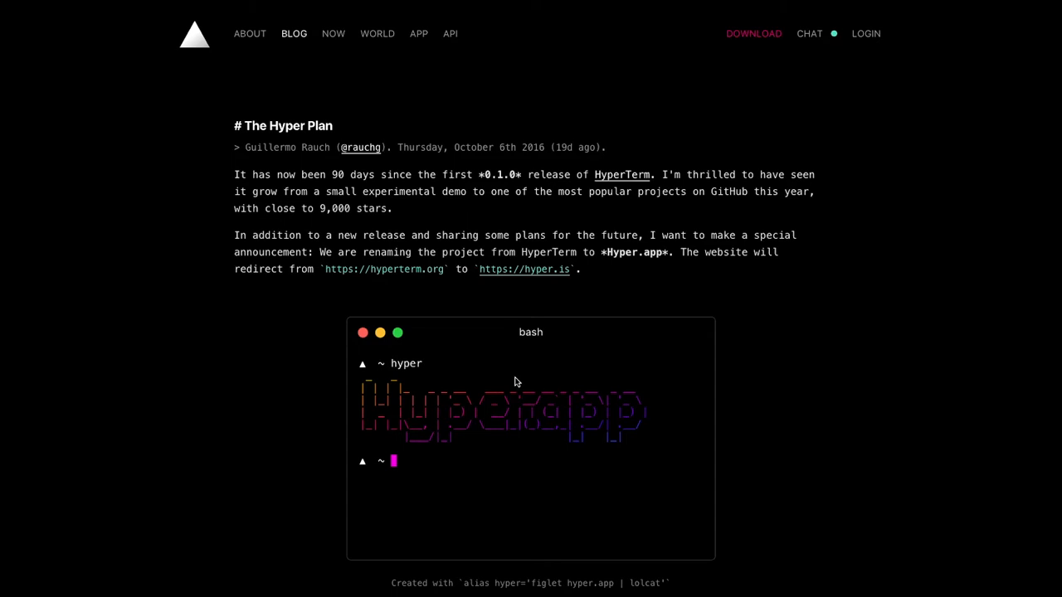
left_click(333, 33)
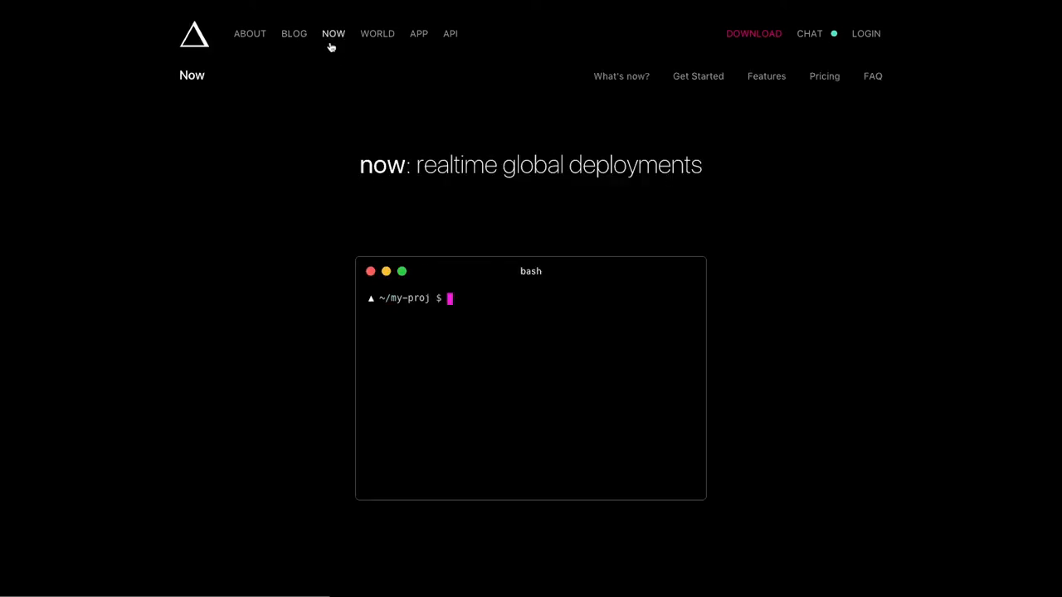
left_click(249, 34)
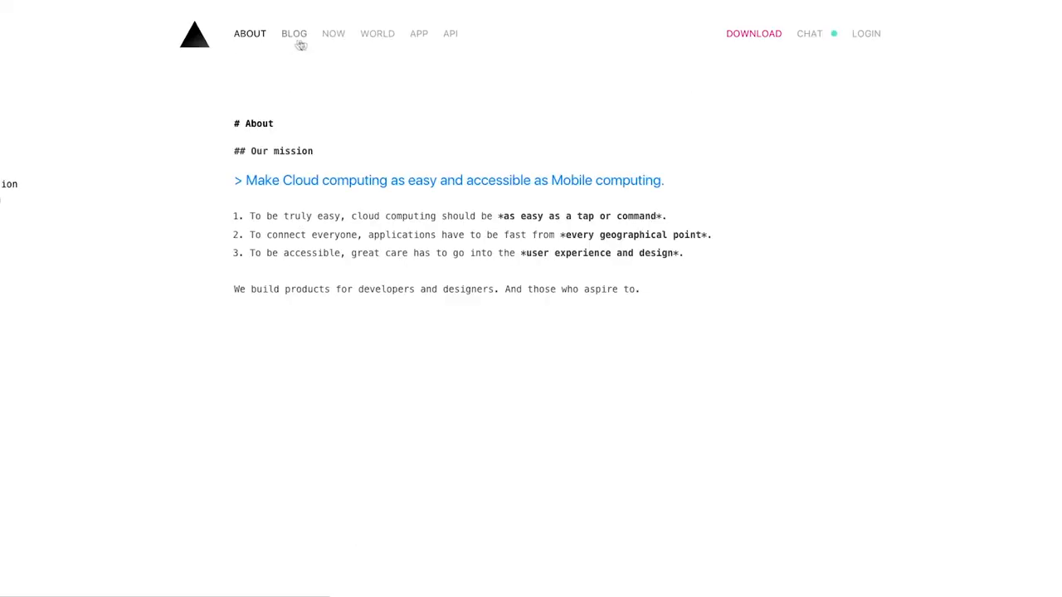
left_click(294, 33)
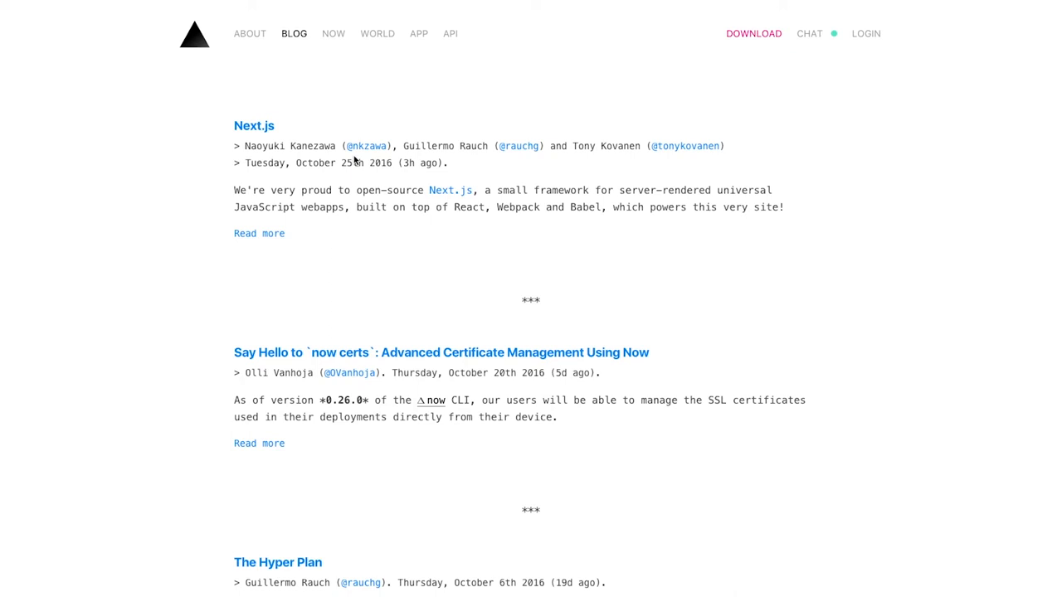
scroll("down", 3)
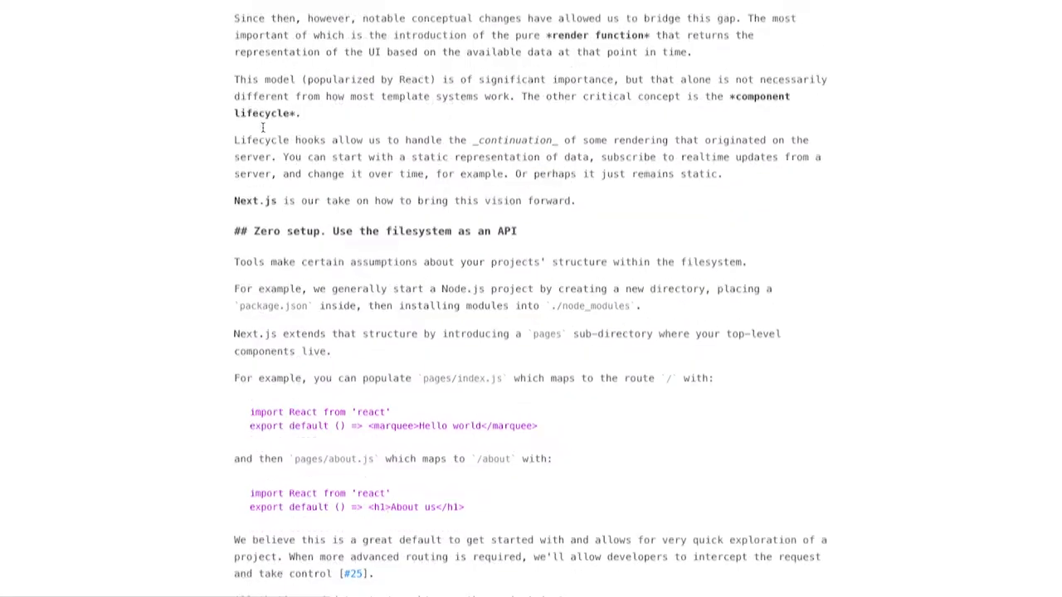
Highlight the <Head> block in the code sample and scroll on to the CSS-in-JS glamor example.
scroll("down", 3)
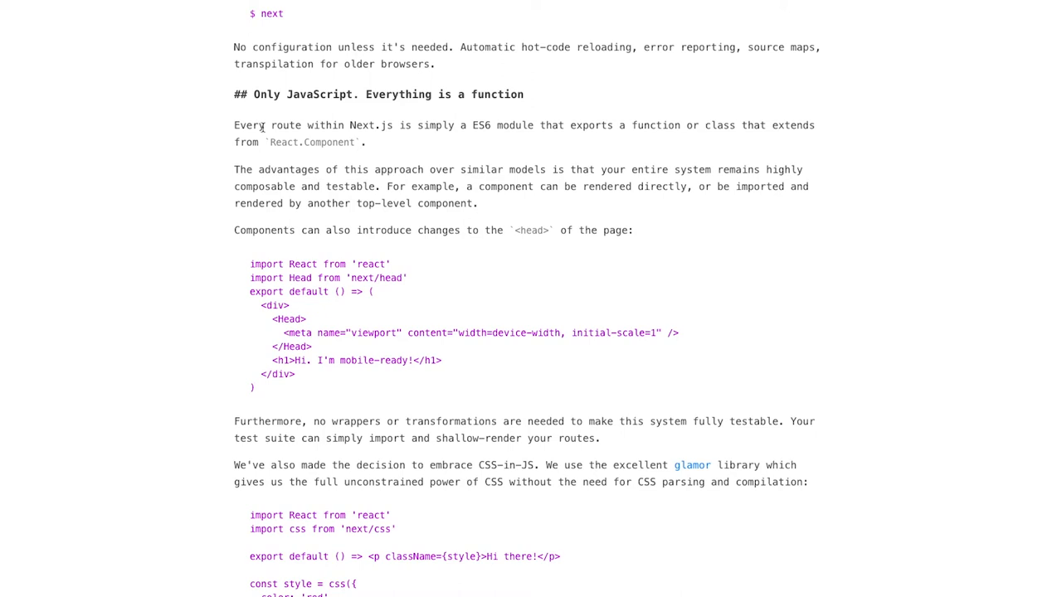
left_click_drag(271, 319, 312, 347)
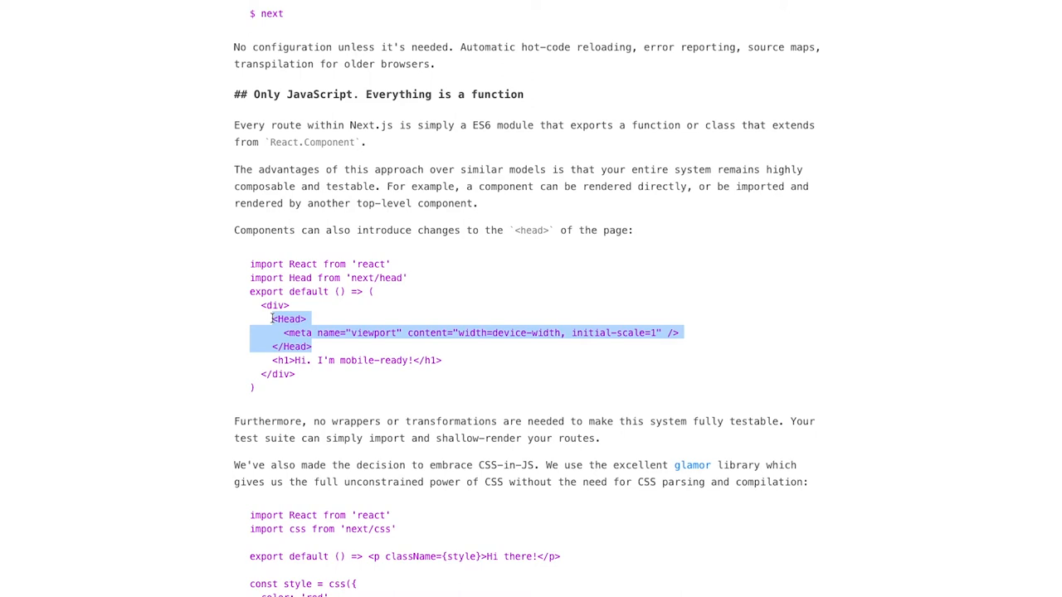
scroll("down", 3)
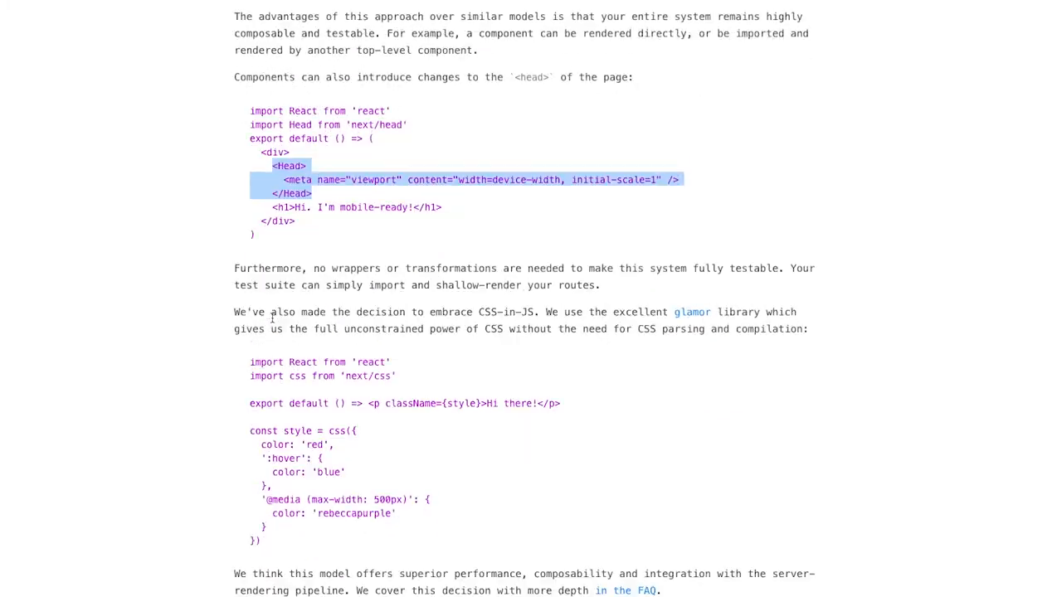
scroll("down", 3)
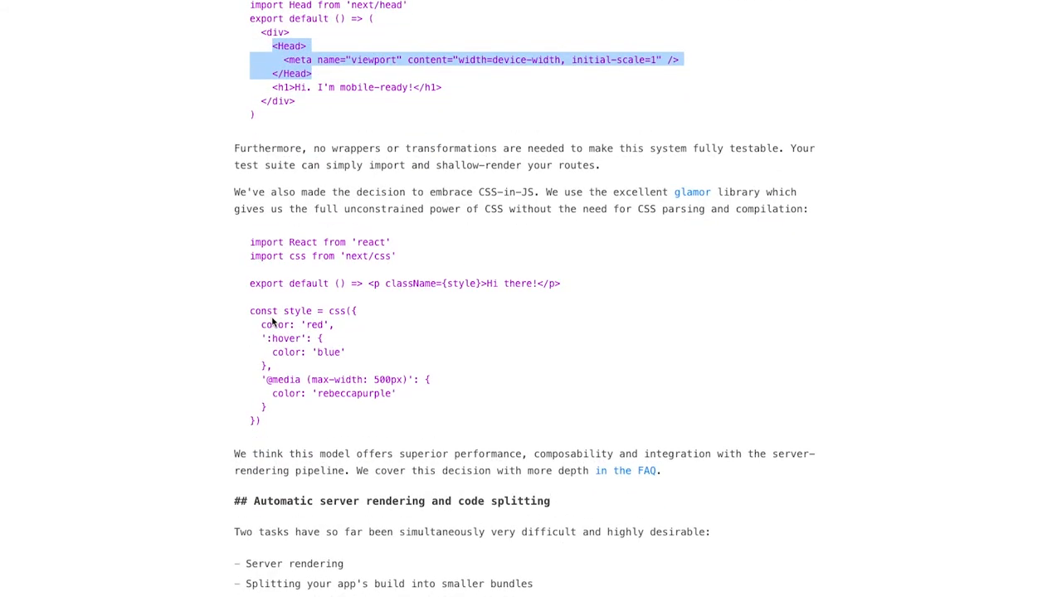
scroll("down", 3)
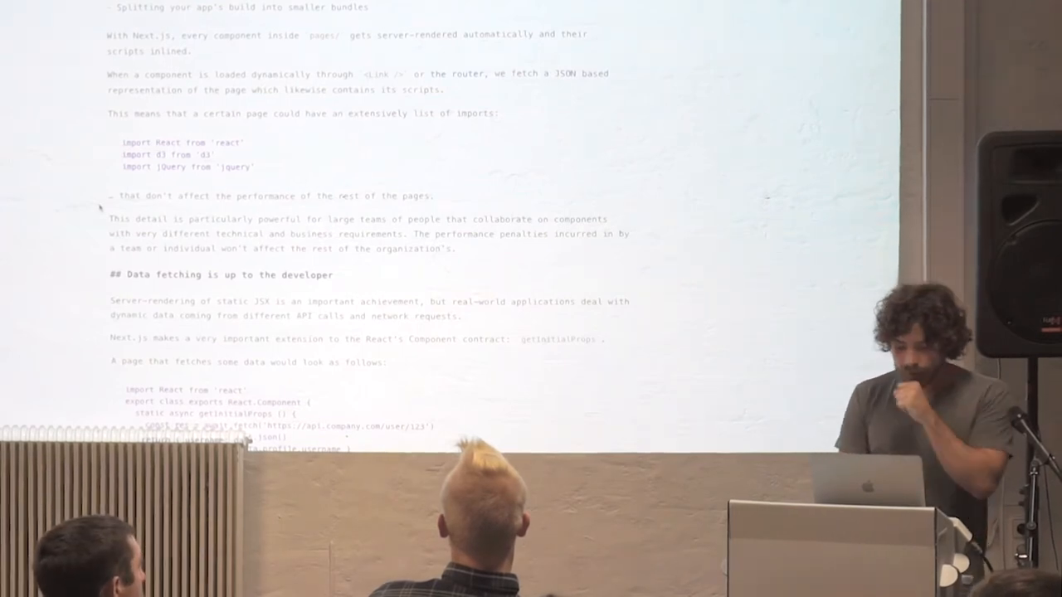
Scroll through the code-splitting section to 'Data fetching is up to the developer'.
scroll("down", 3)
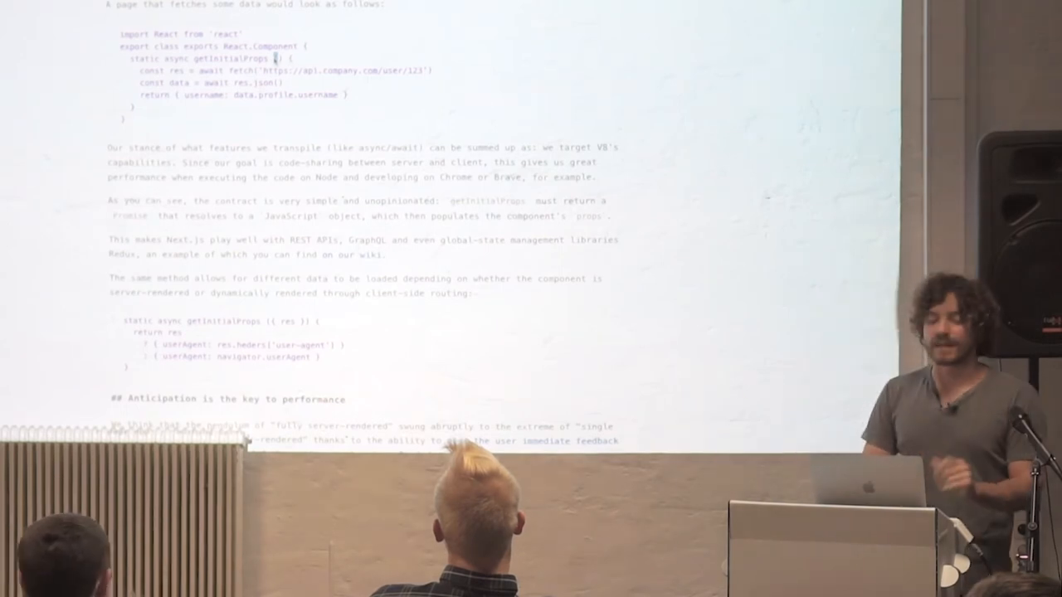
Scroll to the user-agent getInitialProps sample, then go to the zeit.co Download page.
scroll("down", 3)
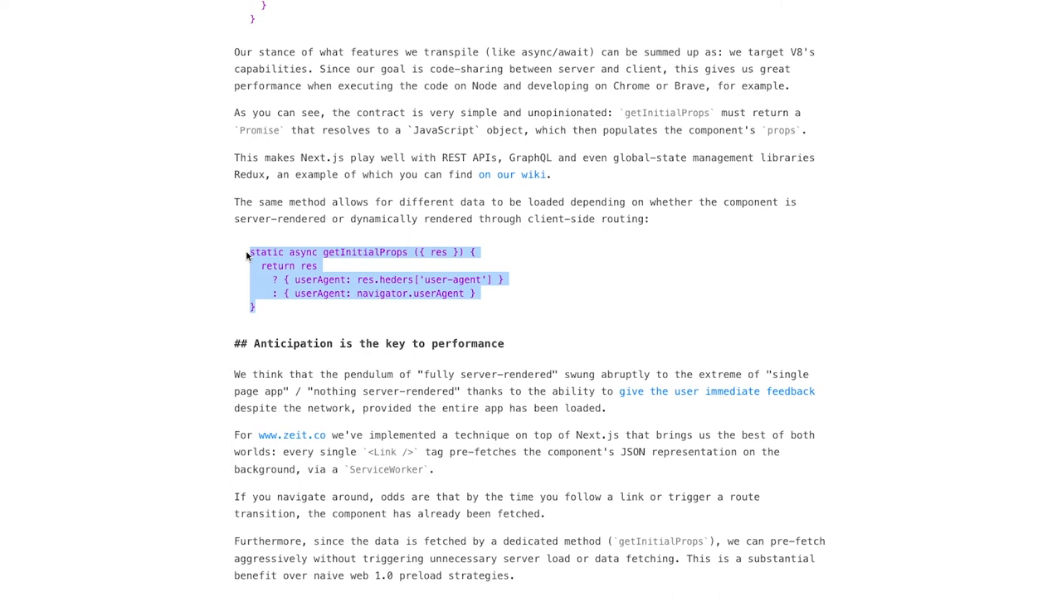
left_click(571, 219)
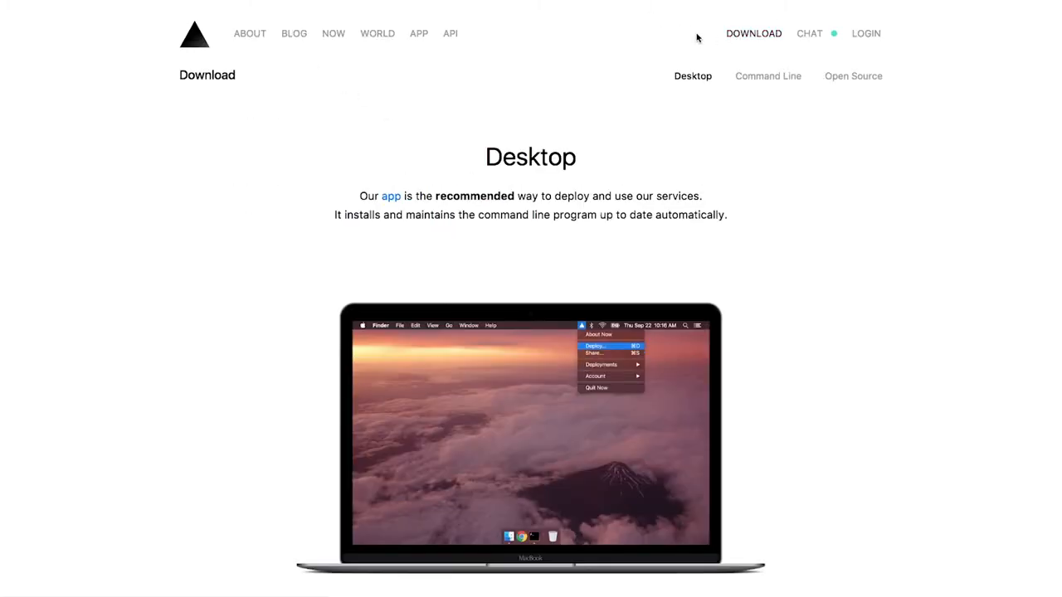
Visit the Now page, return to the blog list, and reopen the Next.js announcement post.
left_click(333, 33)
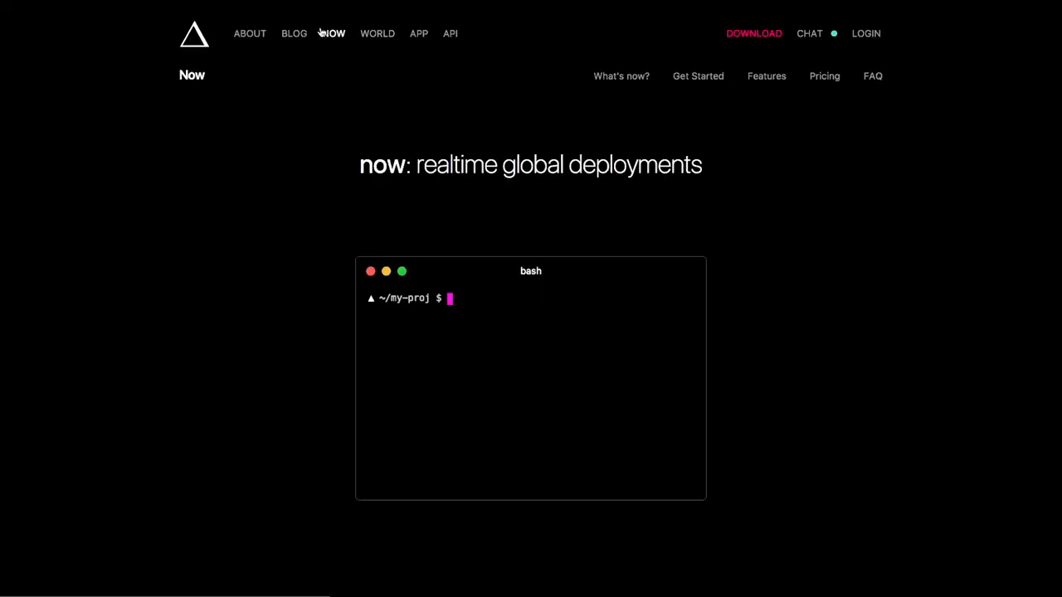
left_click(293, 33)
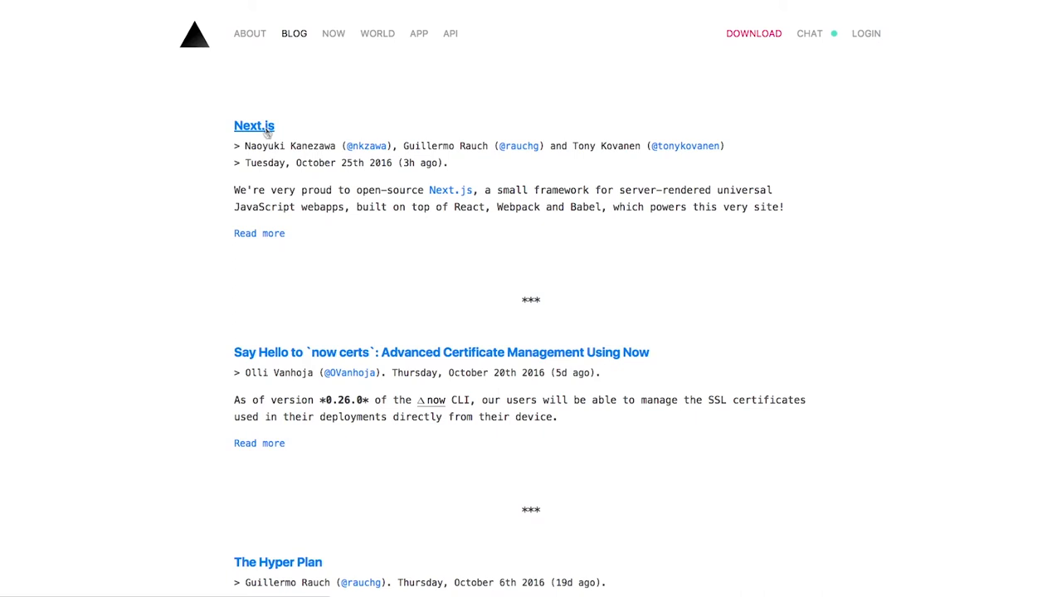
left_click(254, 125)
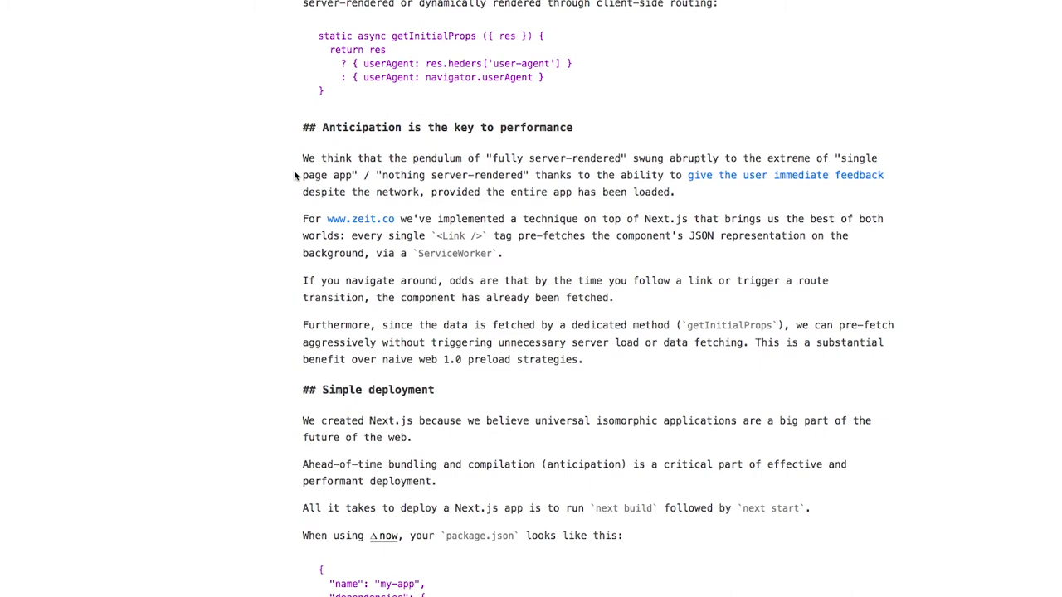
mouse_move(562, 287)
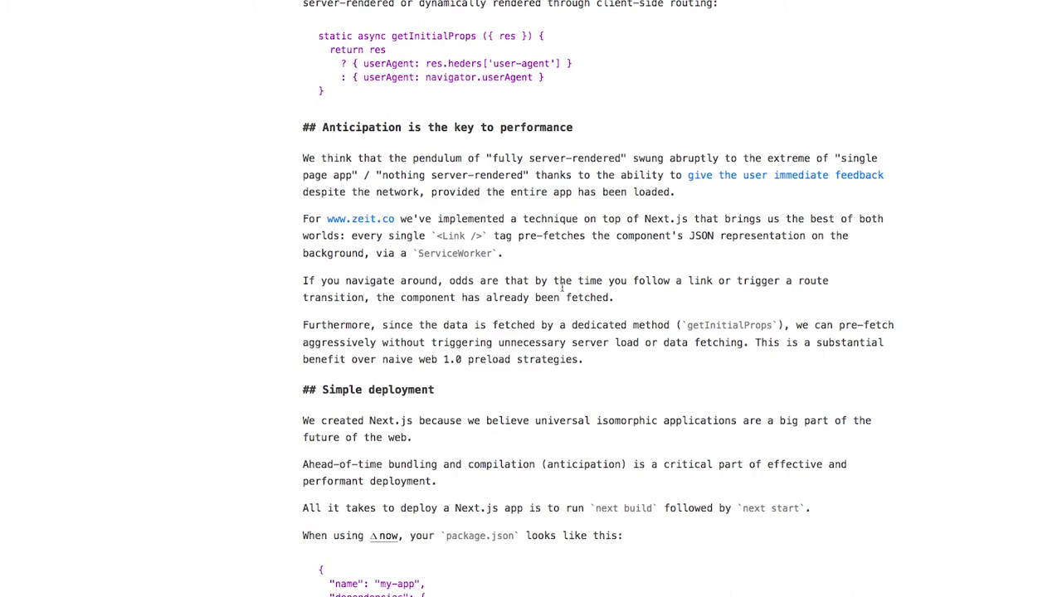
Read the 'Anticipation is the key to performance' section of the Next.js post.
double_click(458, 236)
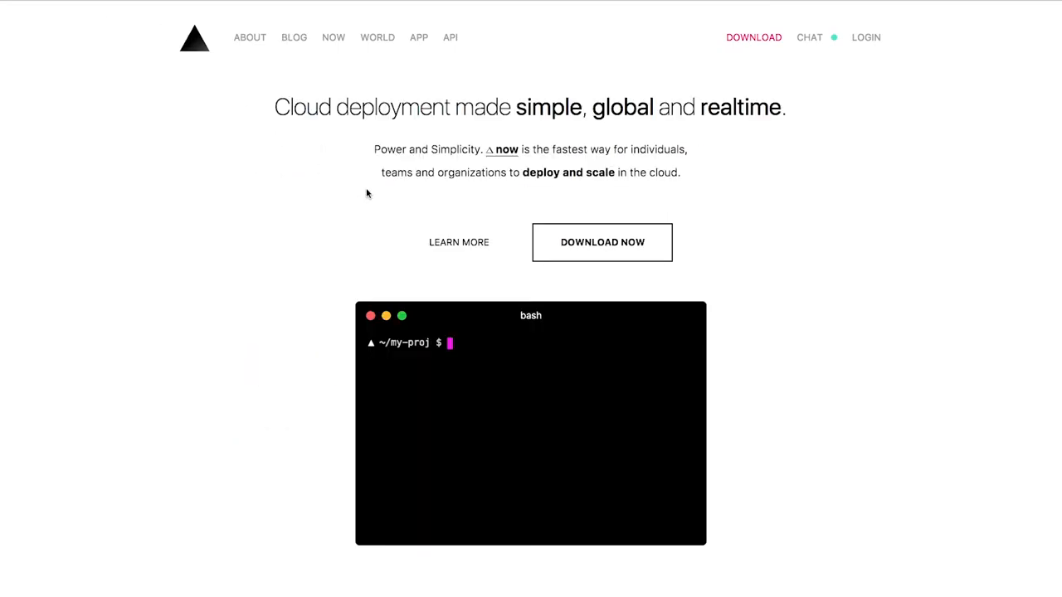
Tour the Now, Blog and App sections, ending on the API Introduction page's deployment example.
left_click(333, 38)
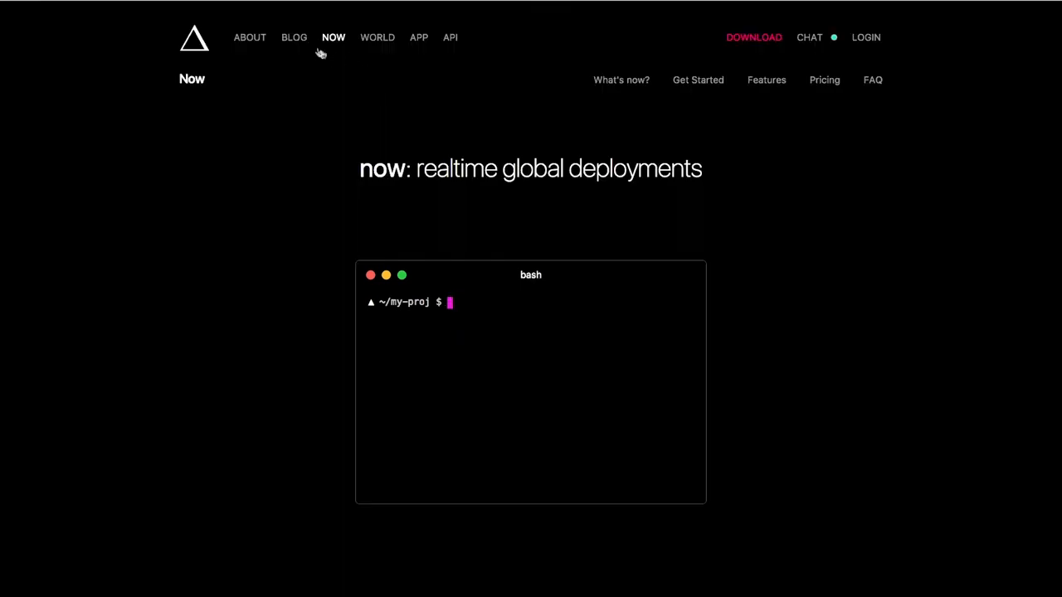
left_click(294, 36)
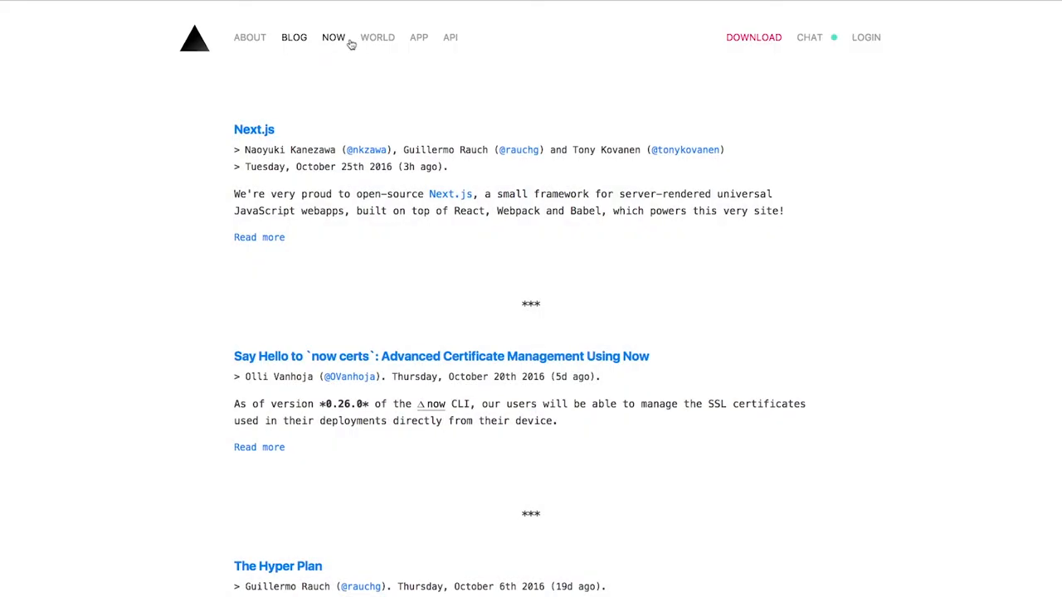
left_click(419, 38)
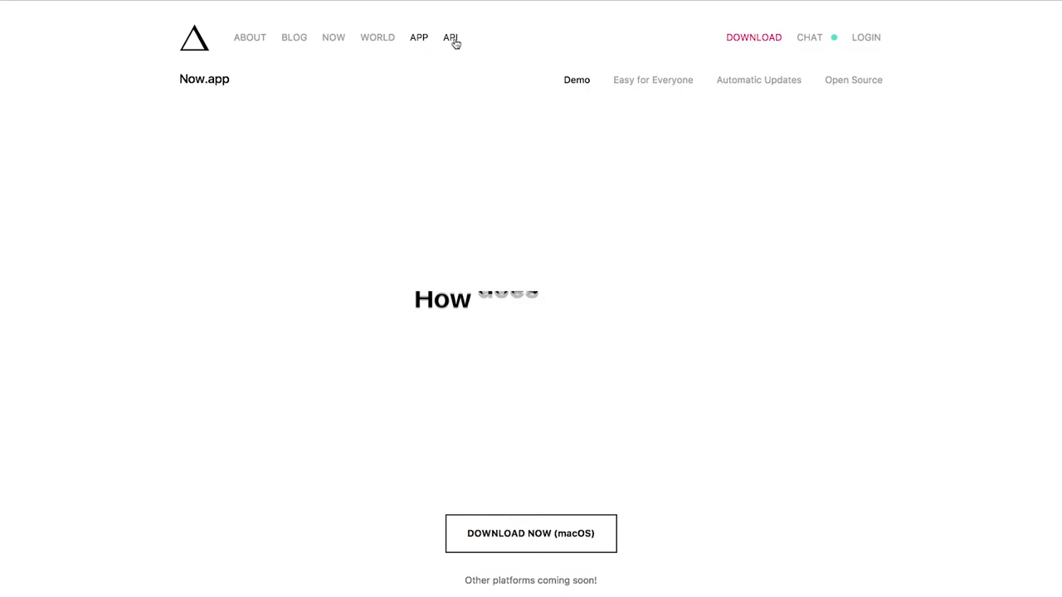
left_click(451, 38)
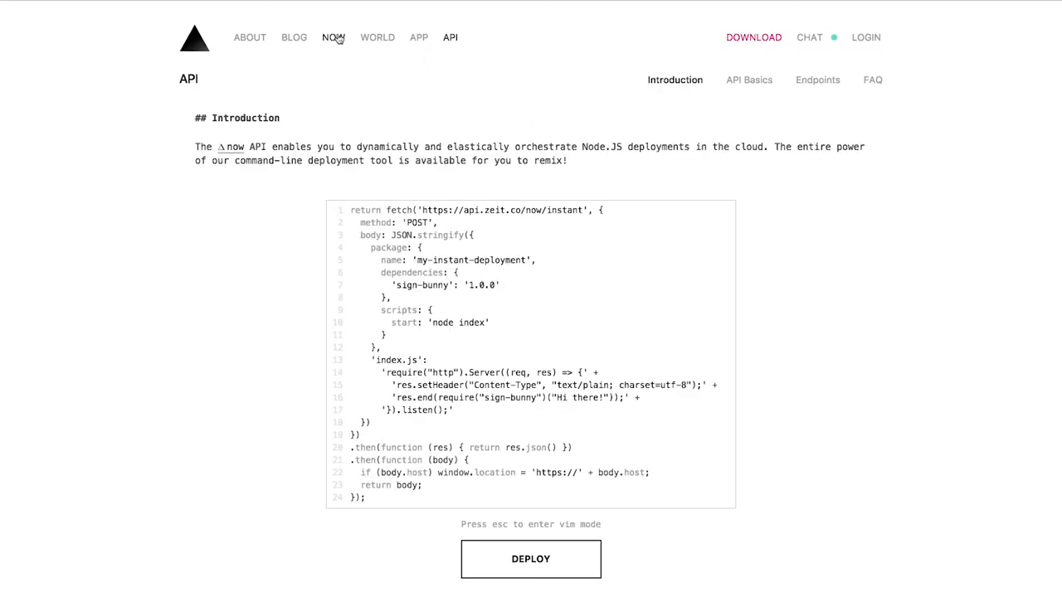
mouse_move(404, 363)
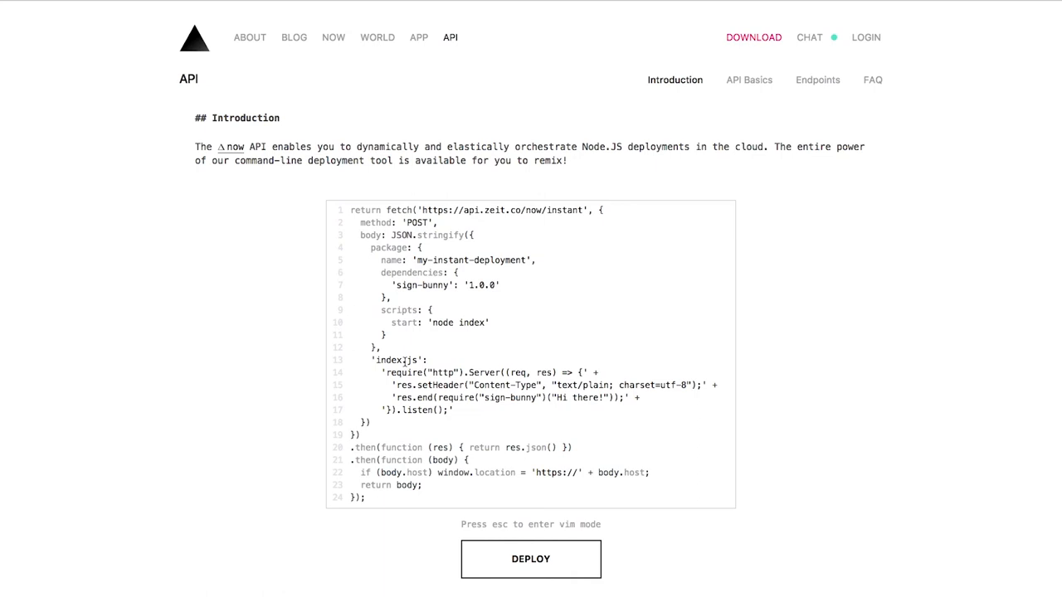
scroll("down", 3)
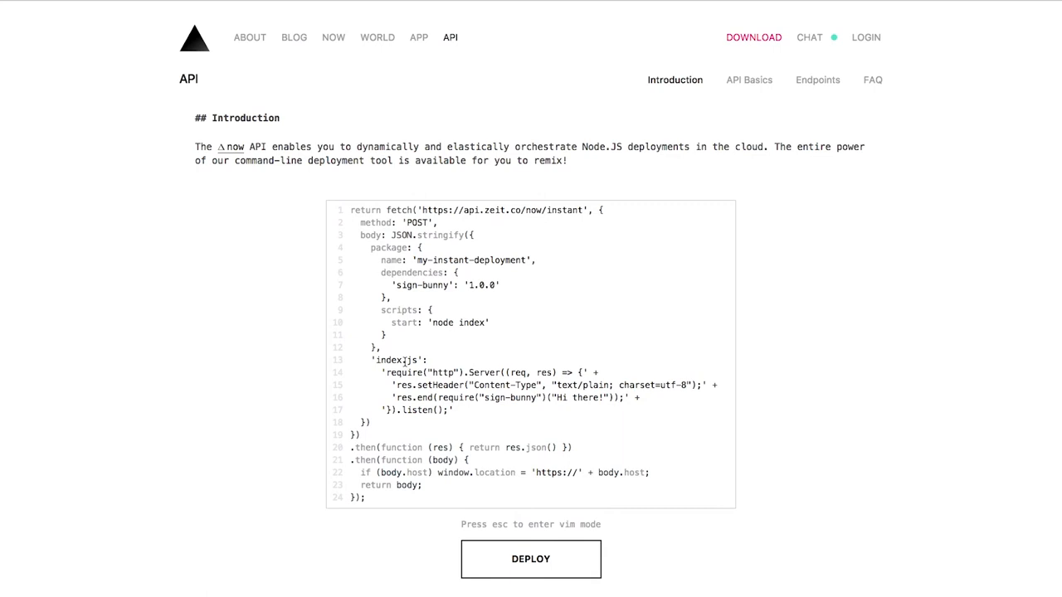
mouse_move(760, 592)
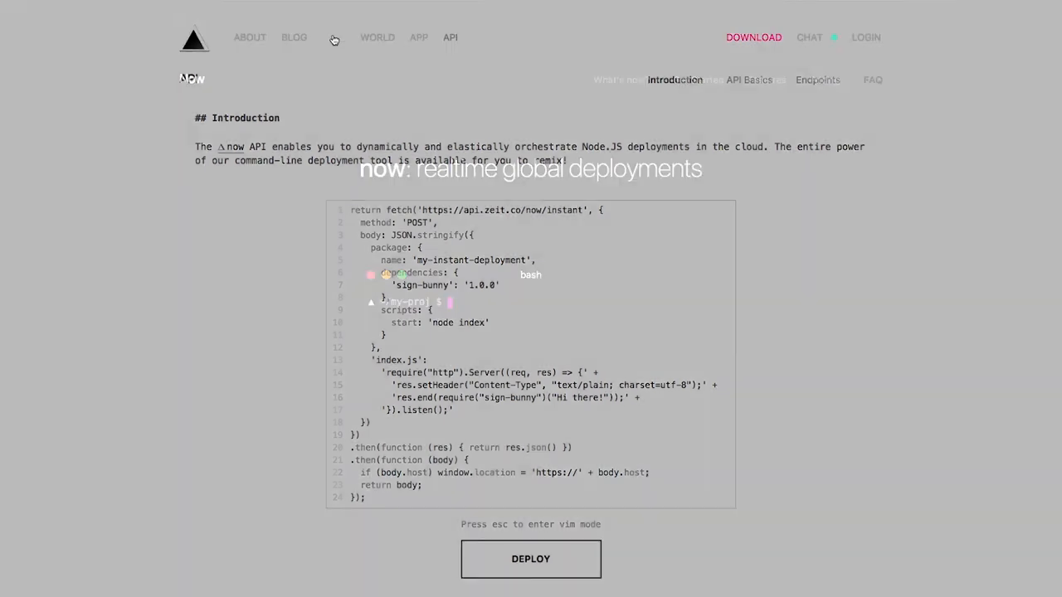
Return to the Now product page and watch the terminal demo deploy my-proj.
left_click(334, 37)
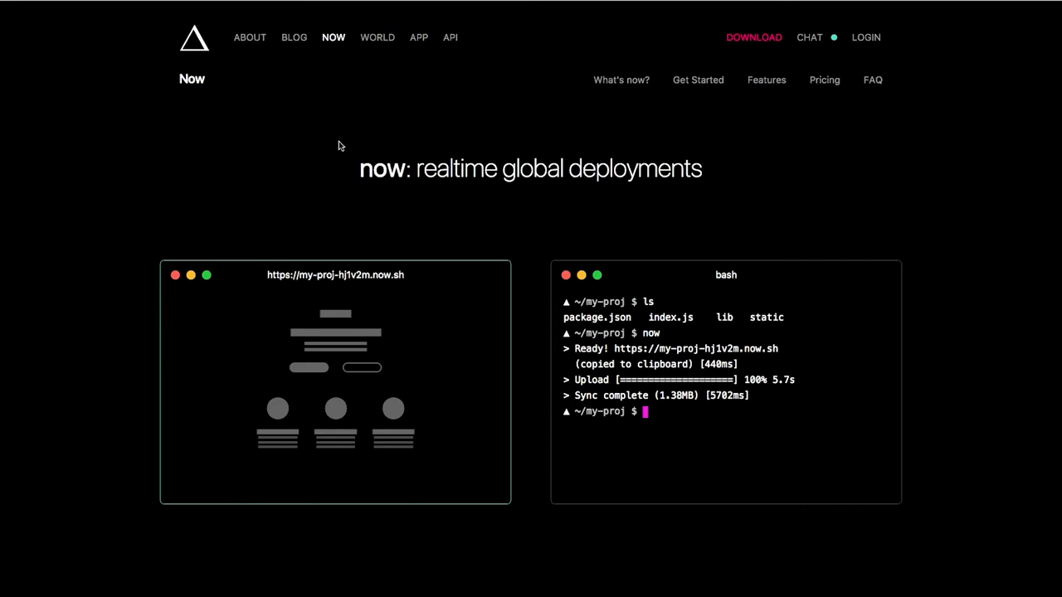
mouse_move(292, 60)
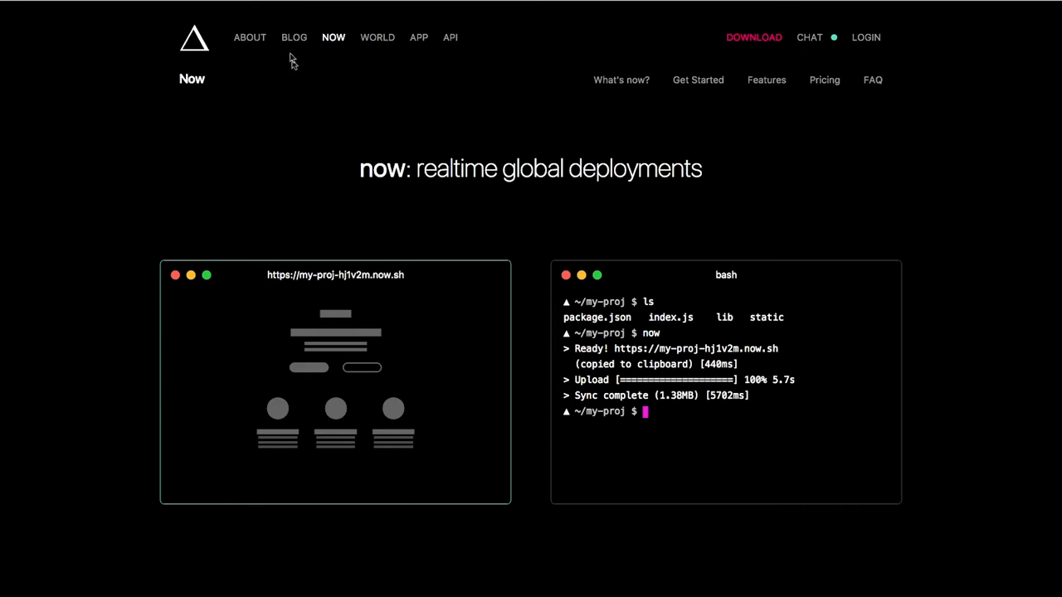
Reopen the Next.js post and read down to its Simple deployment section and closing remarks.
left_click(294, 37)
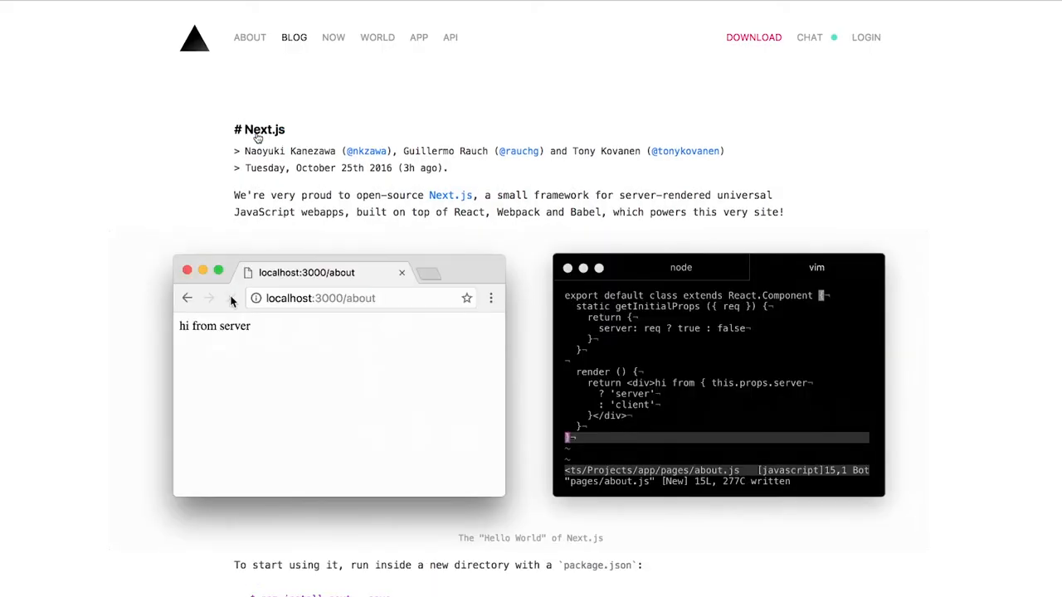
scroll("down", 3)
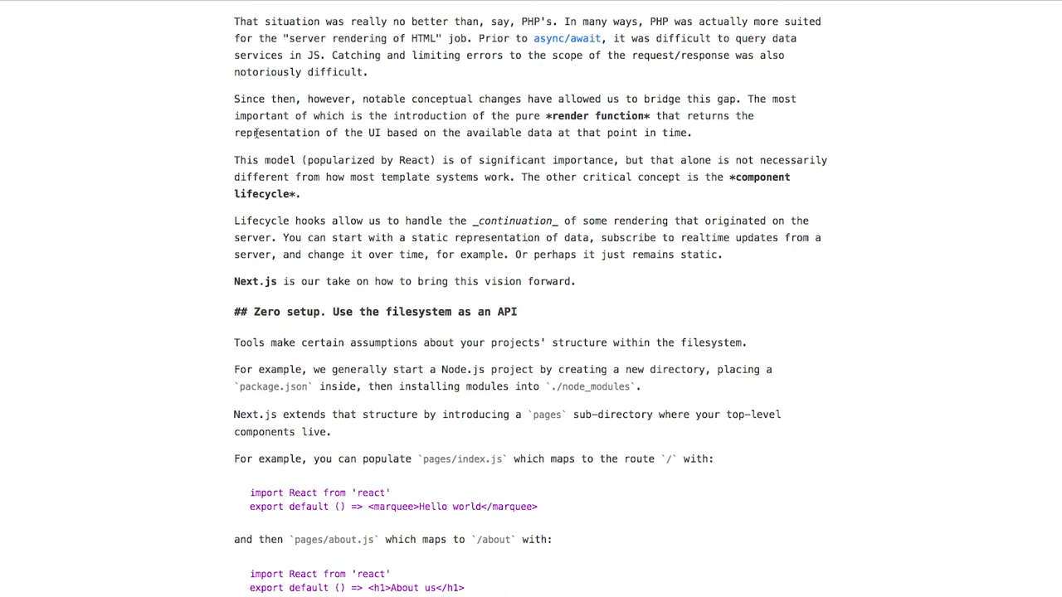
scroll("down", 3)
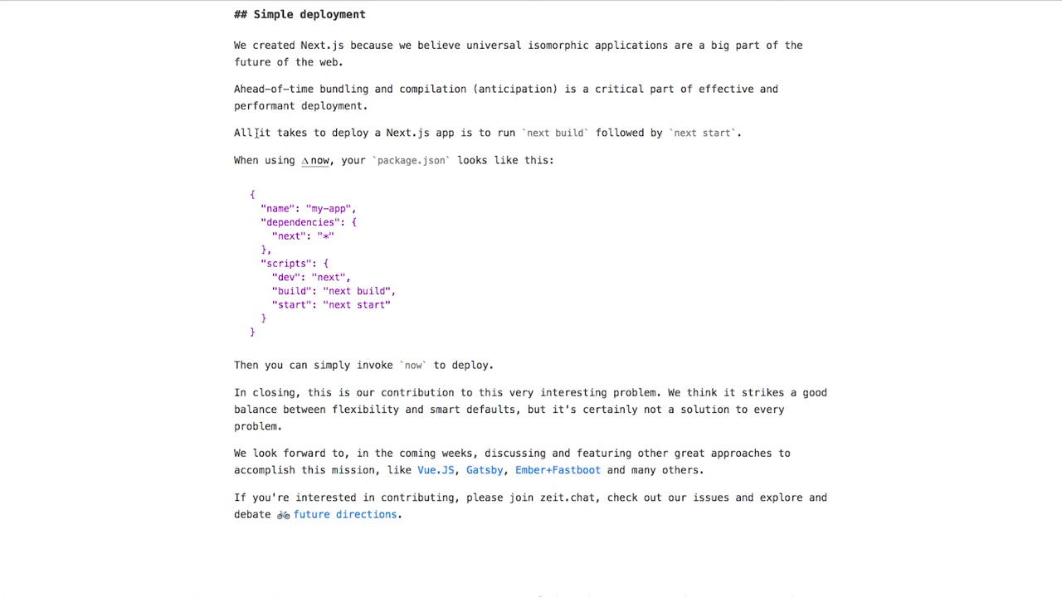
mouse_move(404, 324)
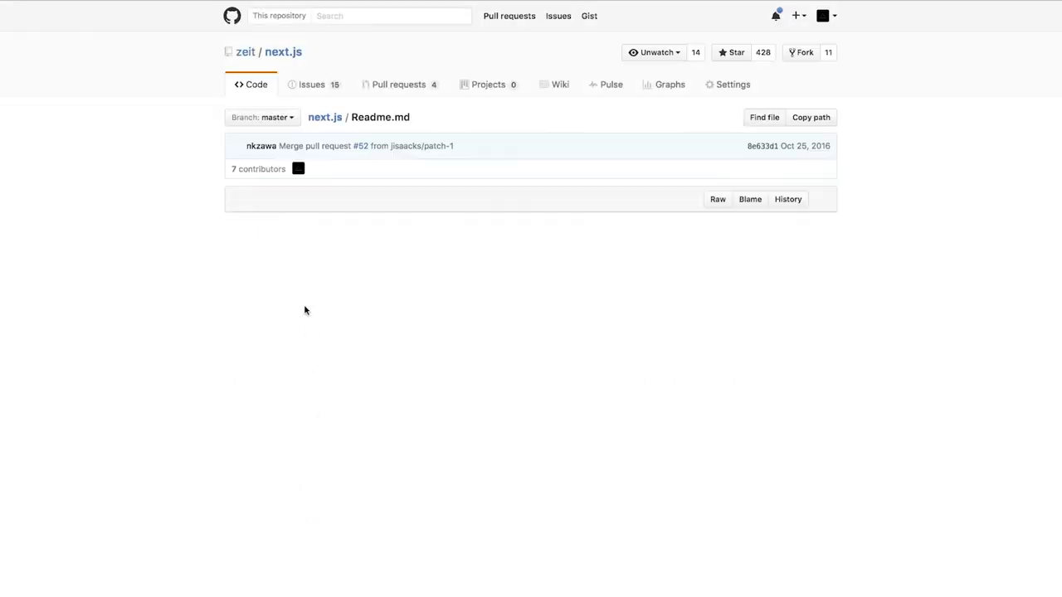
Highlight 'Support for pluggable renderers' under Future directions, then view the Better JSX issue.
scroll("down", 3)
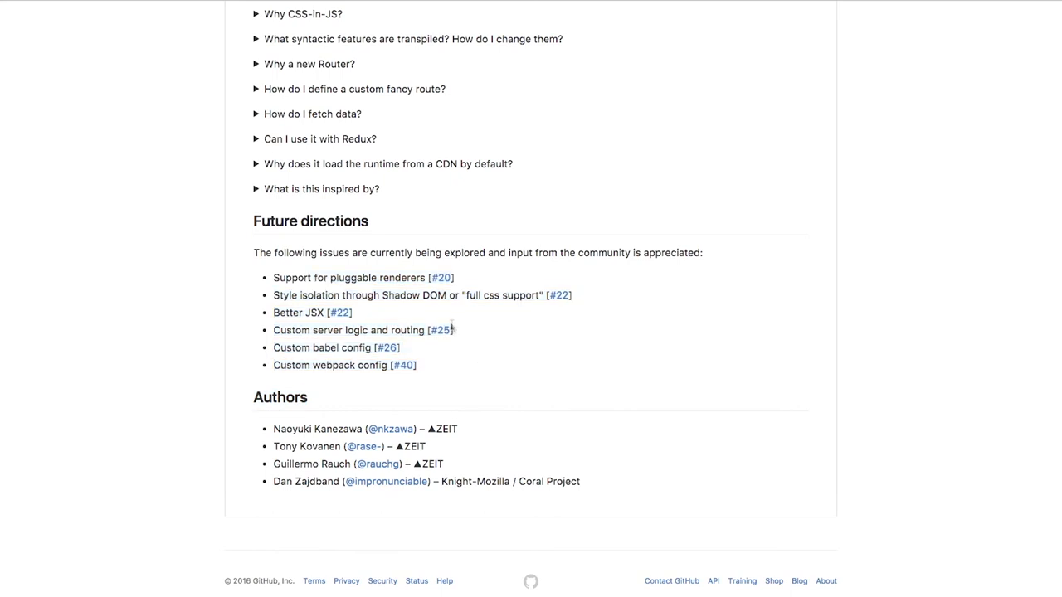
double_click(348, 277)
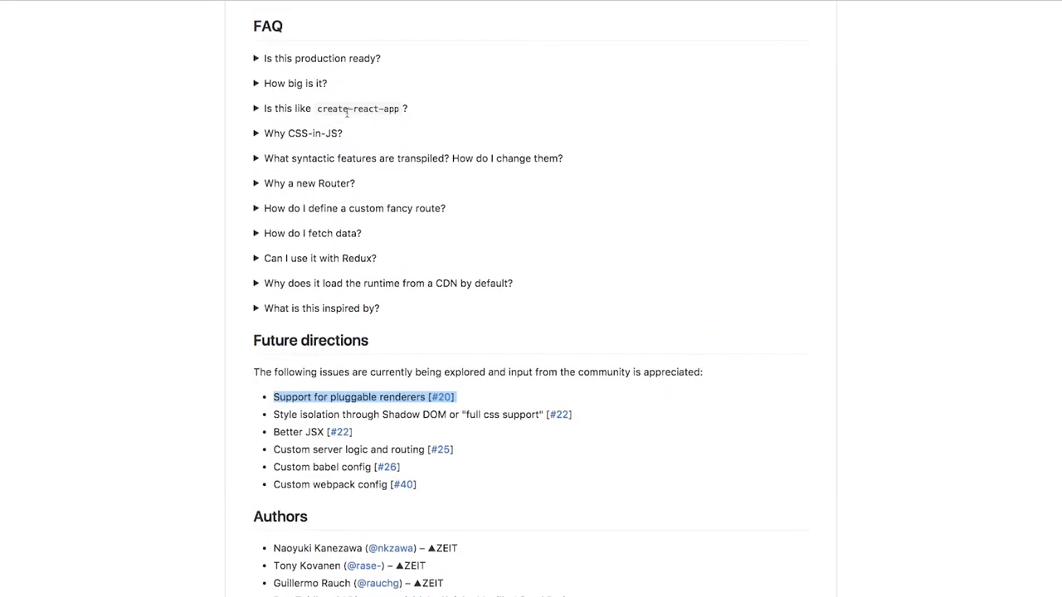
left_click(295, 83)
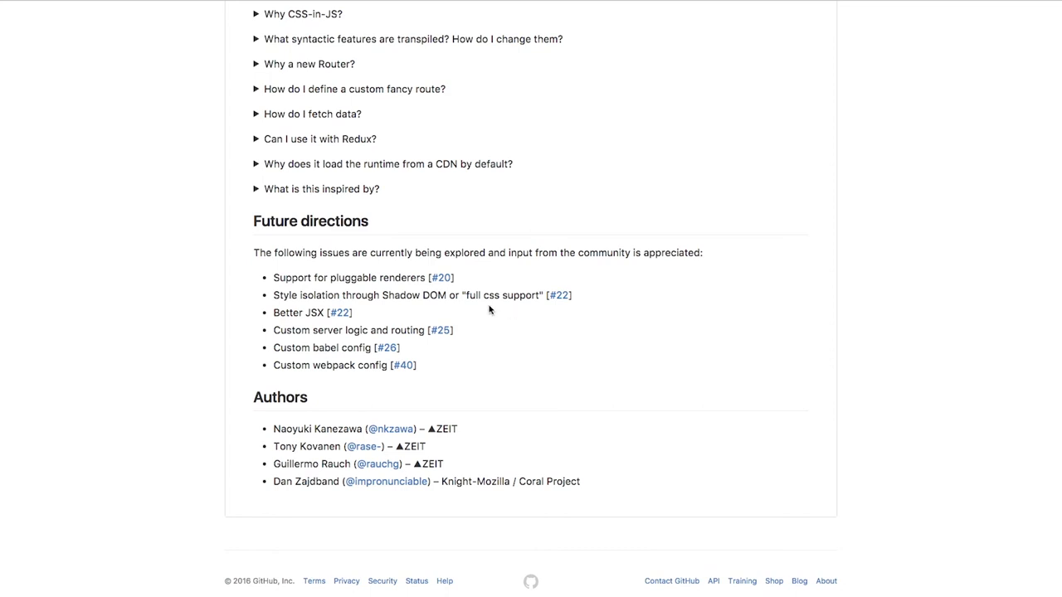
left_click(340, 313)
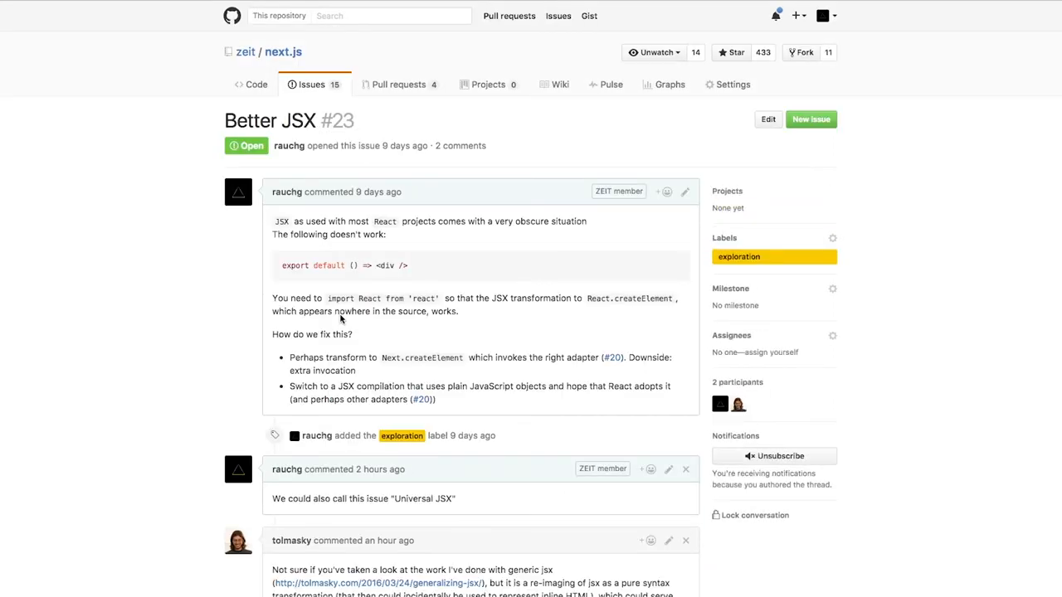